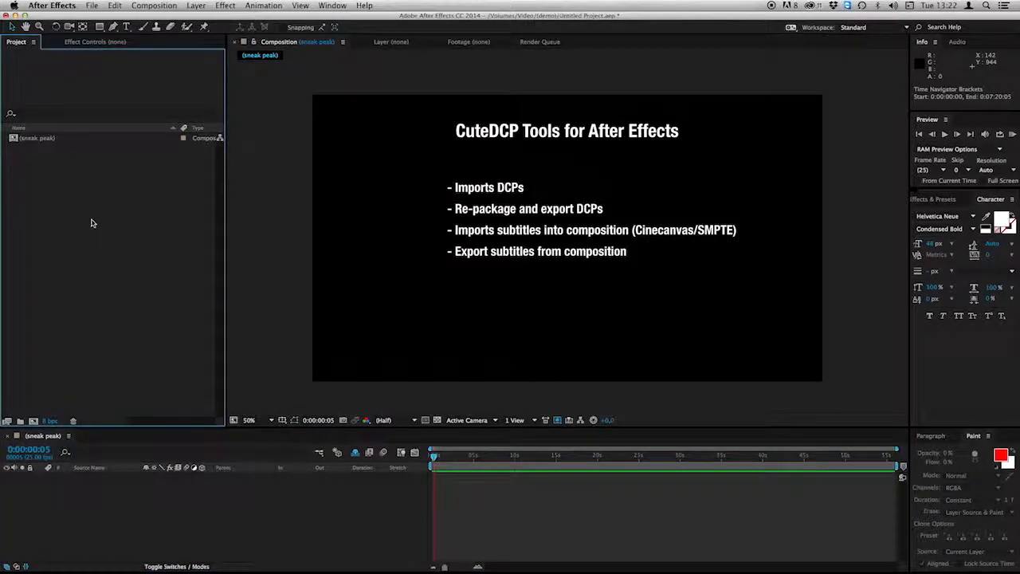
Import the KISSHUNTER_SHR_F_SV-XX_51_2K_20141212_SPO_OV DCP folder with CuteDCP Import DCP
{"action": "right_click", "coordinate": [91, 223]}
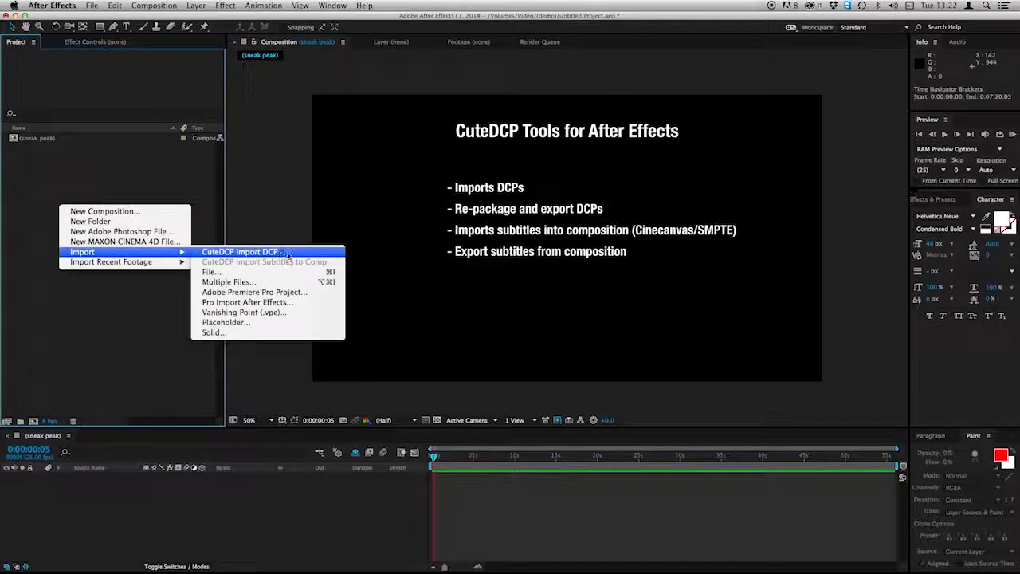
{"action": "left_click", "coordinate": [241, 252]}
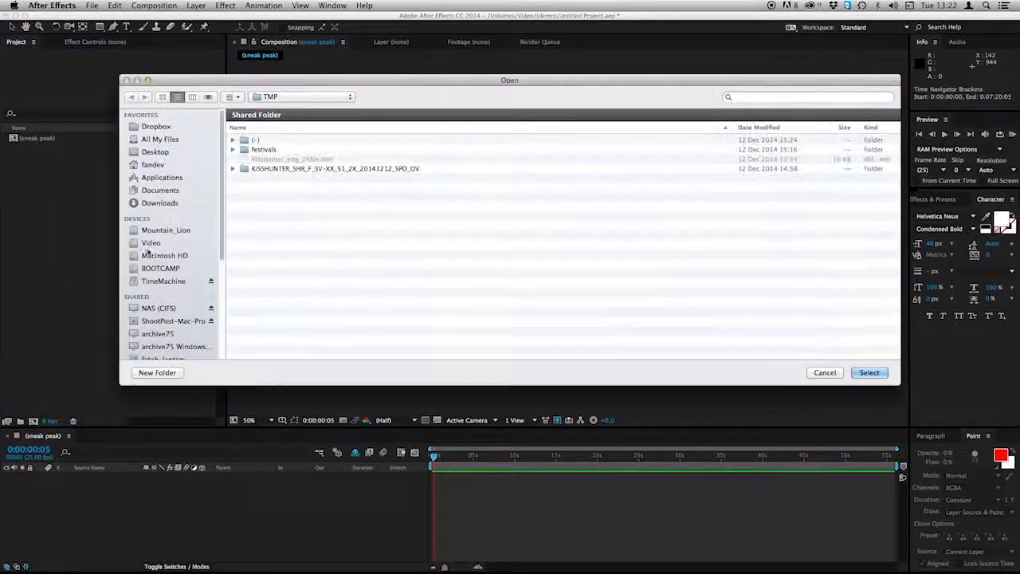
{"action": "left_click", "coordinate": [335, 168]}
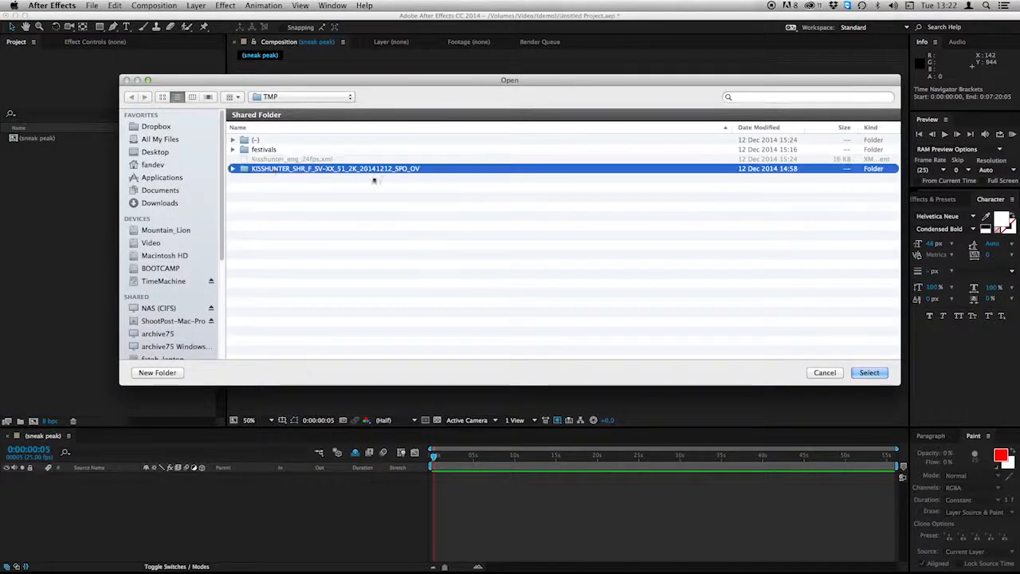
{"action": "mouse_move", "coordinate": [317, 182]}
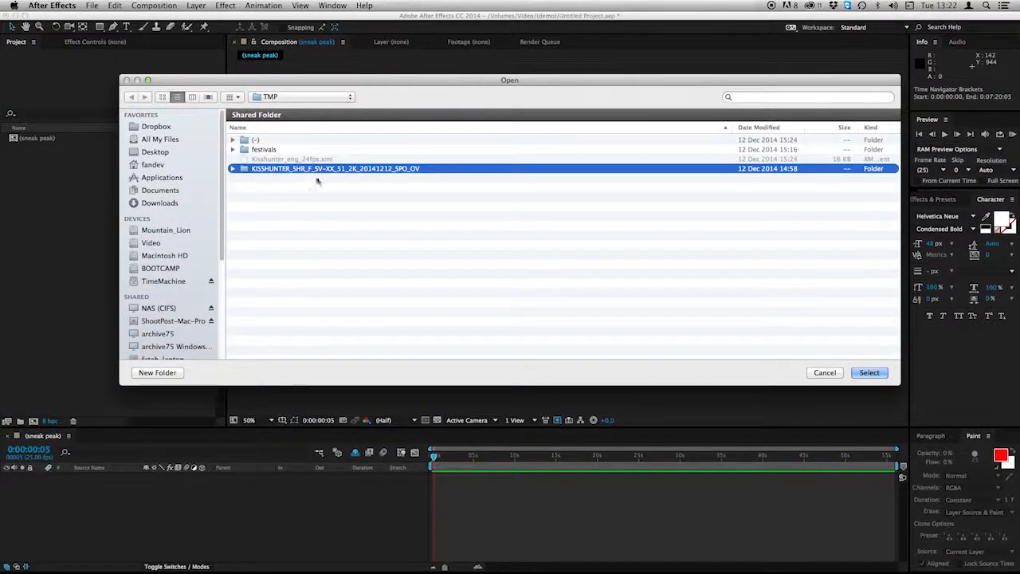
{"action": "mouse_move", "coordinate": [313, 175]}
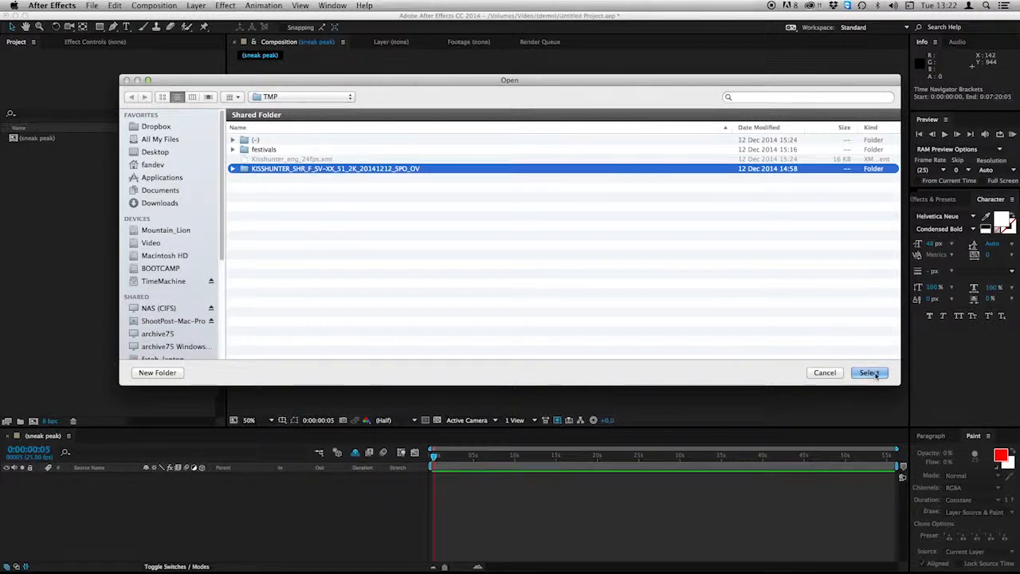
{"action": "left_click", "coordinate": [868, 372]}
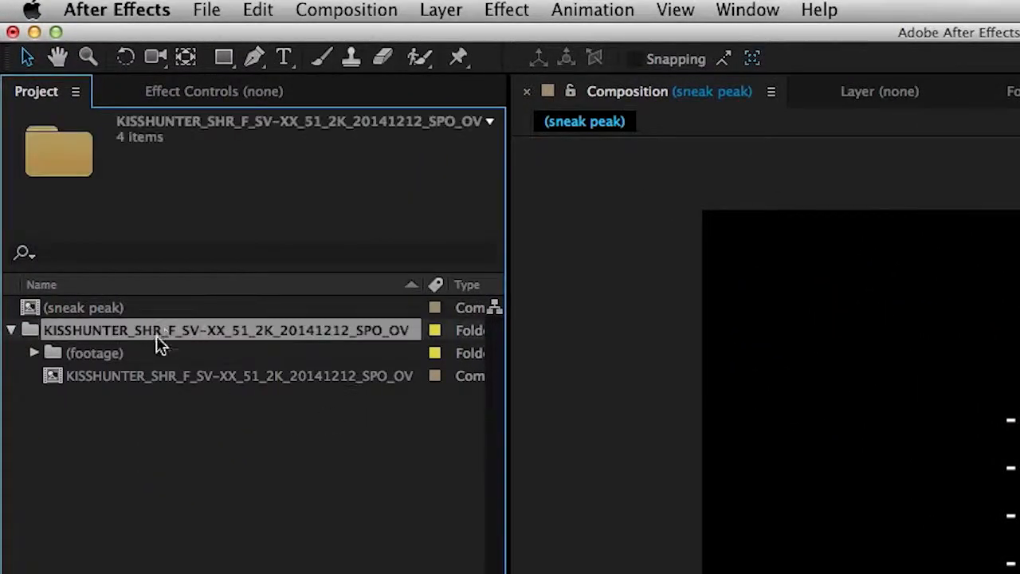
{"action": "mouse_move", "coordinate": [161, 356]}
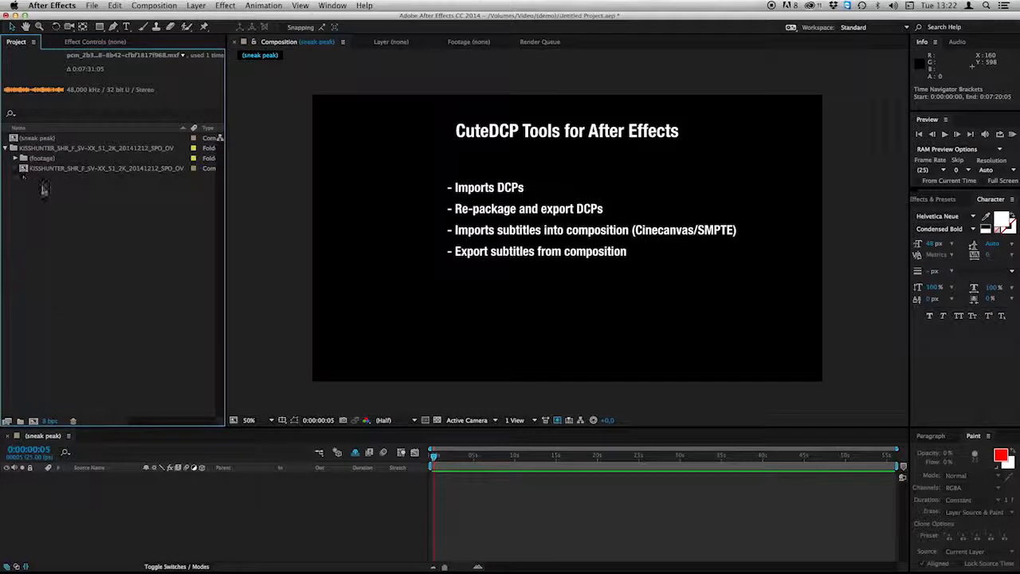
Open the KISSHUNTER DCP composition and select its picture and sound layers
{"action": "double_click", "coordinate": [103, 167]}
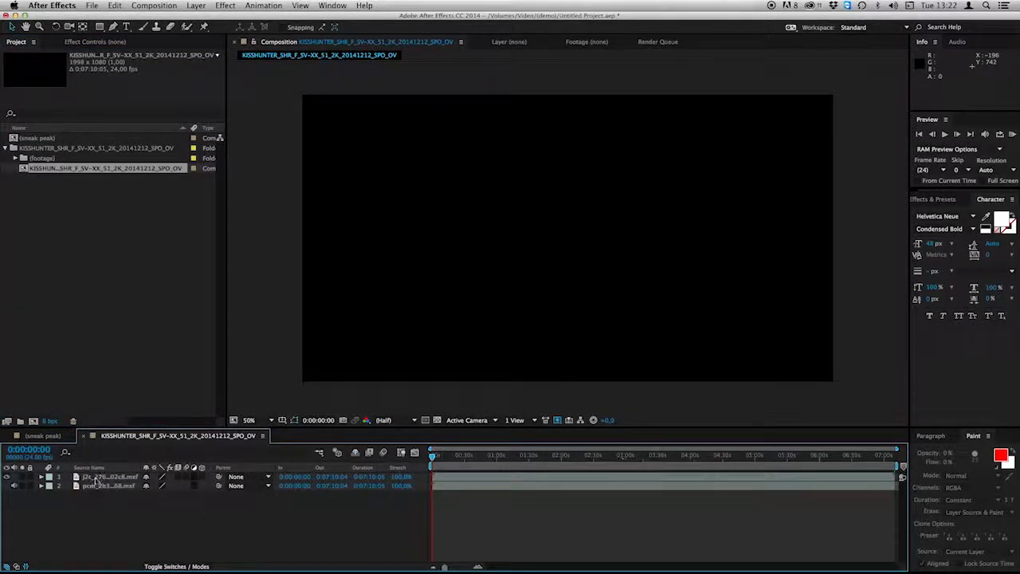
{"action": "left_click", "coordinate": [109, 485]}
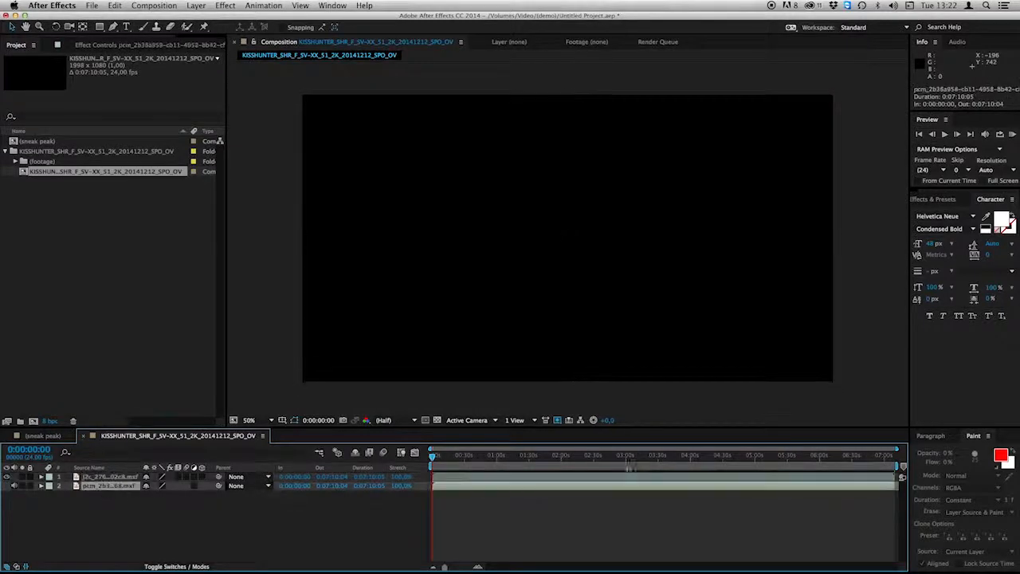
{"action": "left_click", "coordinate": [671, 455]}
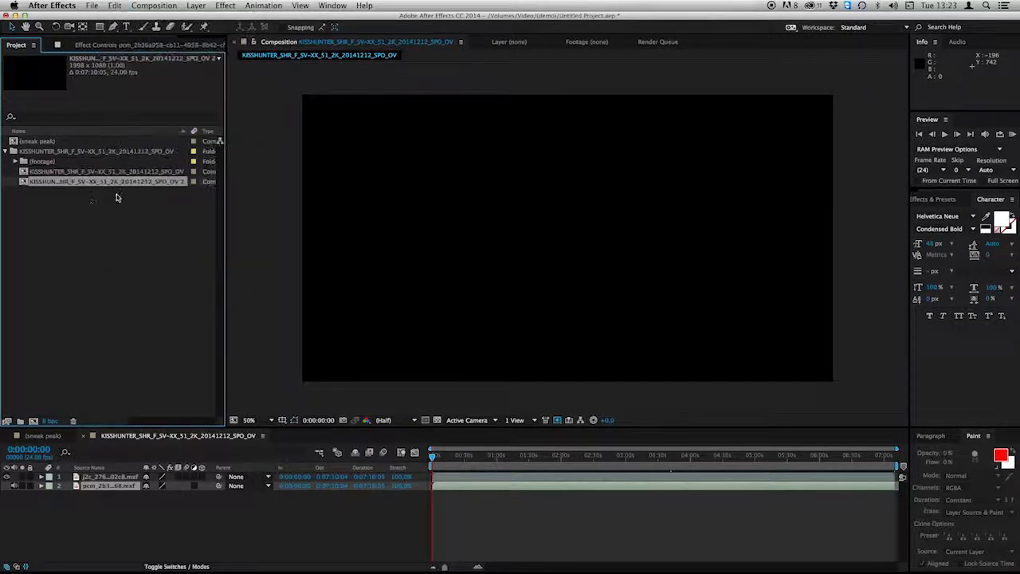
Rename the duplicate composition from SV-XX to SV-EN and select it
{"action": "double_click", "coordinate": [104, 181]}
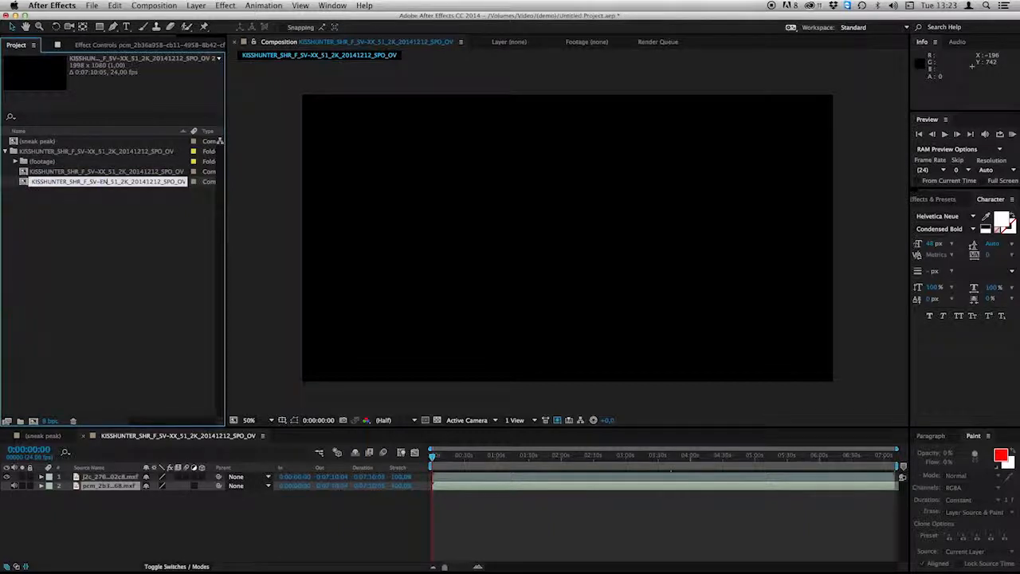
{"action": "left_click", "coordinate": [106, 181]}
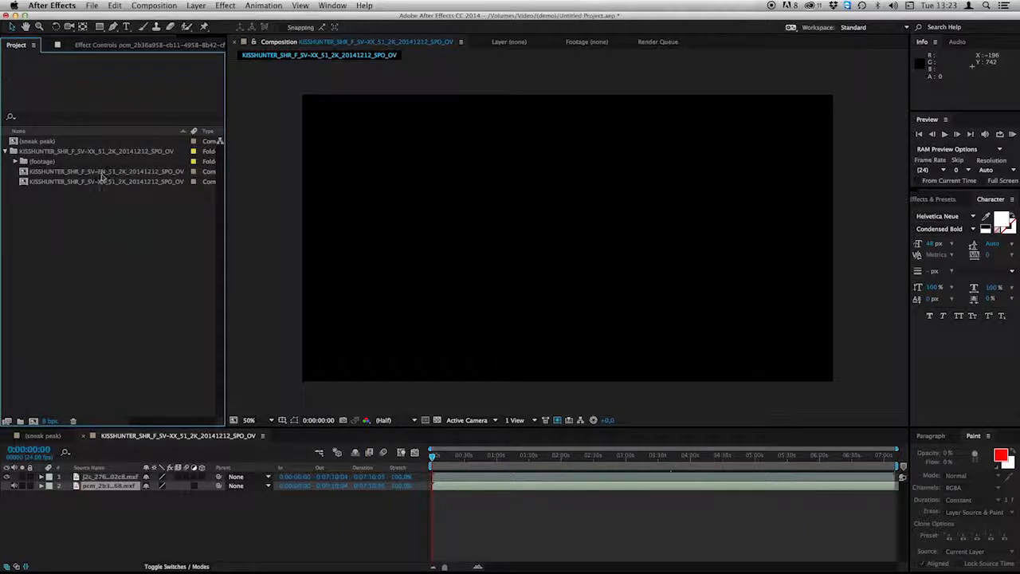
{"action": "left_click", "coordinate": [103, 170]}
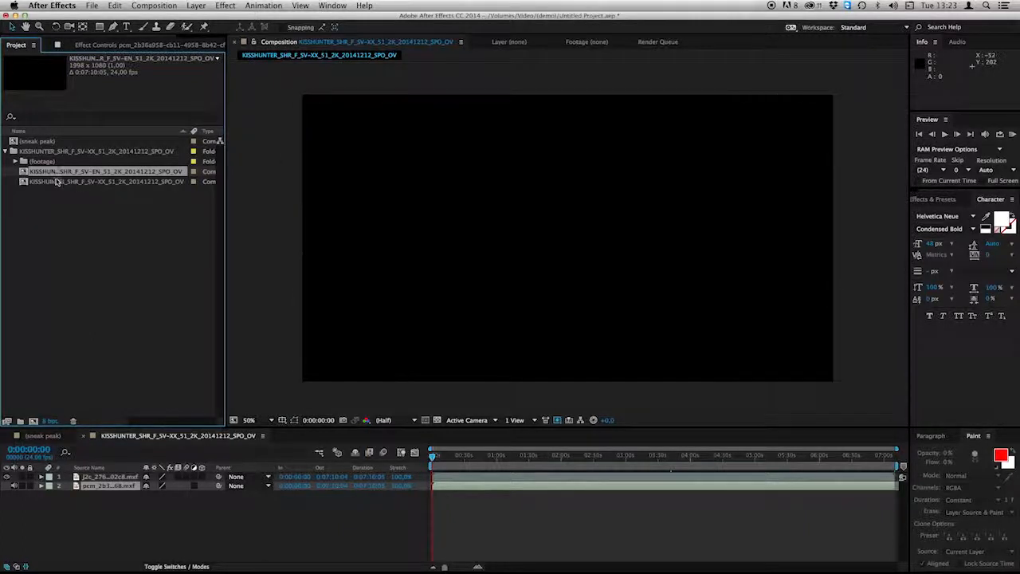
Import Kisshunter_eng_24fps.xml into the EN composition as timed text layers, then review the timeline
{"action": "left_click", "coordinate": [92, 6]}
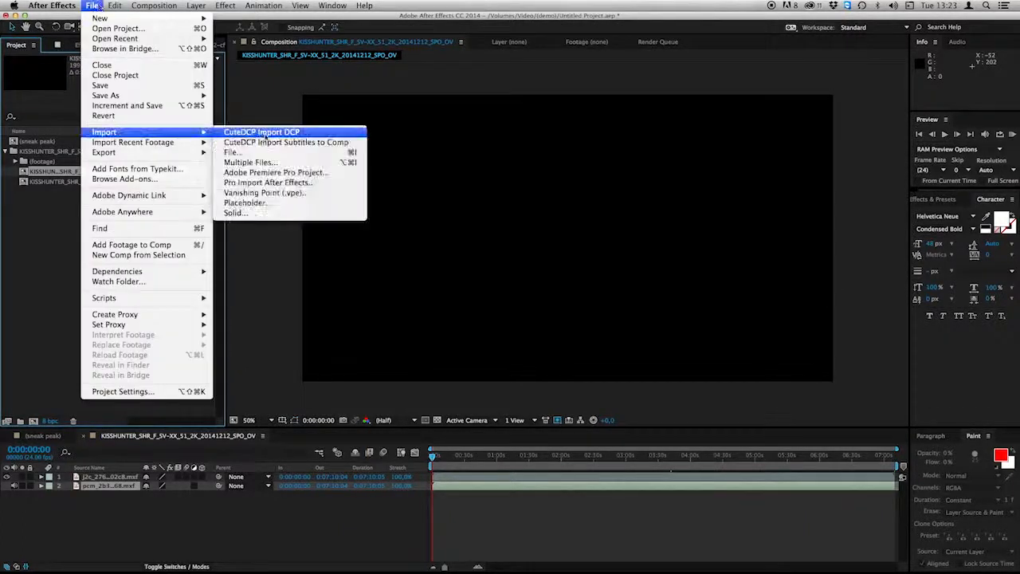
{"action": "mouse_move", "coordinate": [285, 141]}
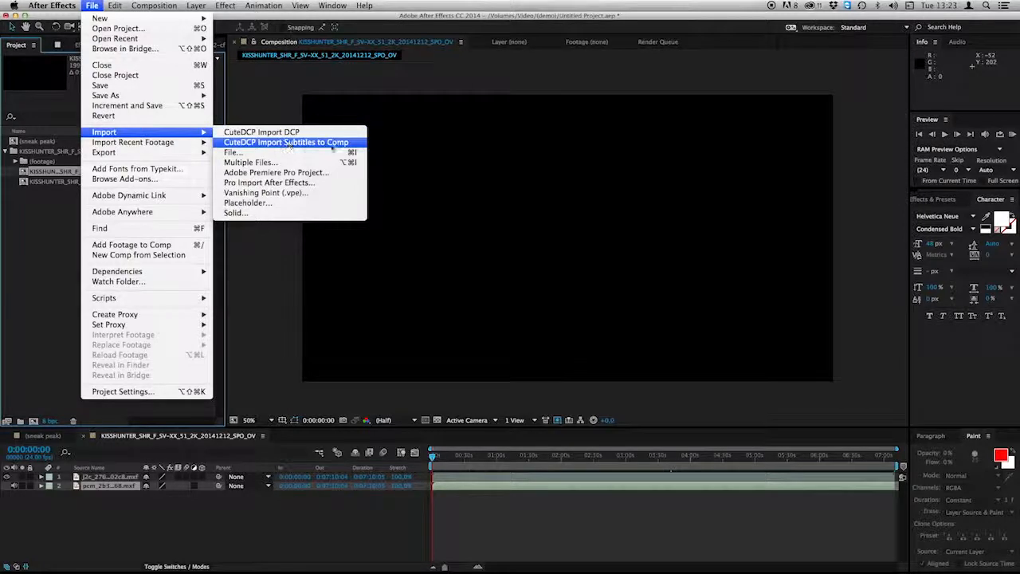
{"action": "left_click", "coordinate": [286, 142]}
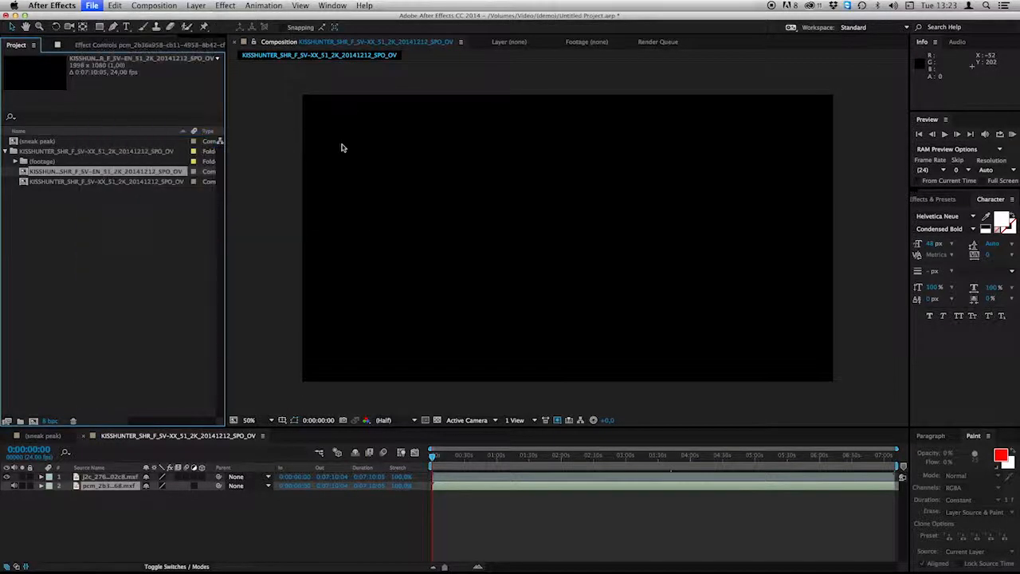
{"action": "left_click", "coordinate": [93, 5]}
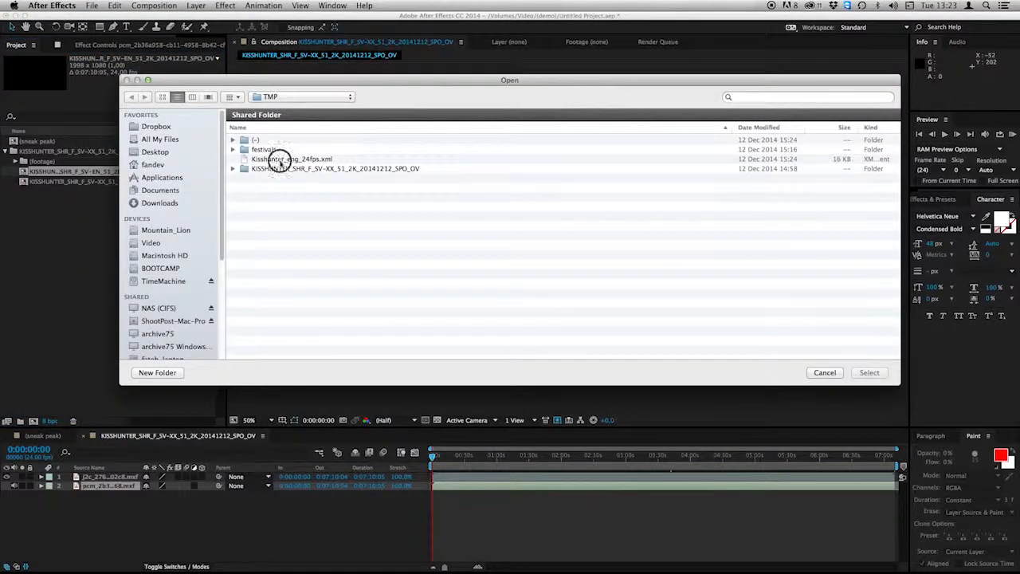
{"action": "left_click", "coordinate": [291, 159]}
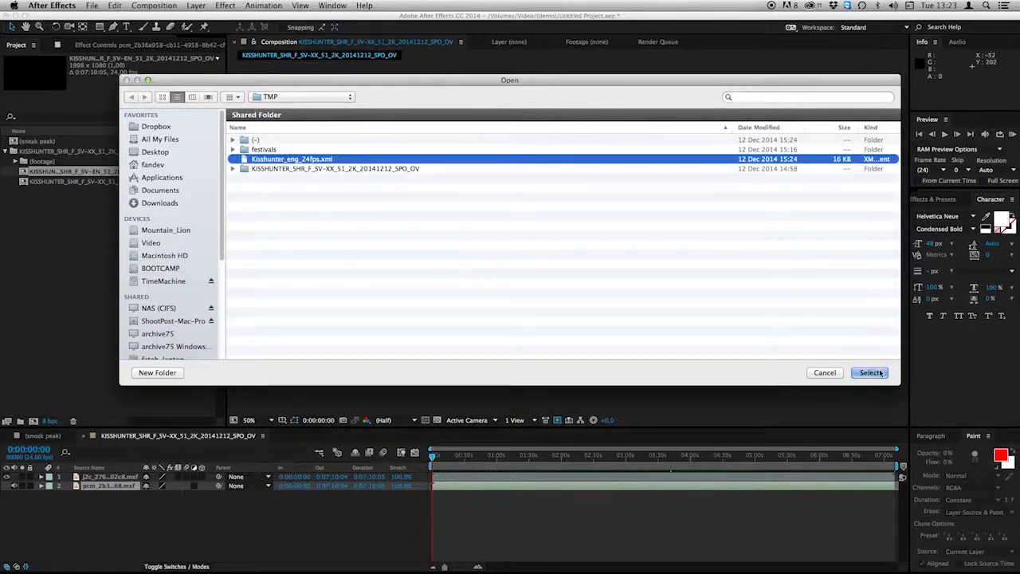
{"action": "left_click", "coordinate": [870, 372]}
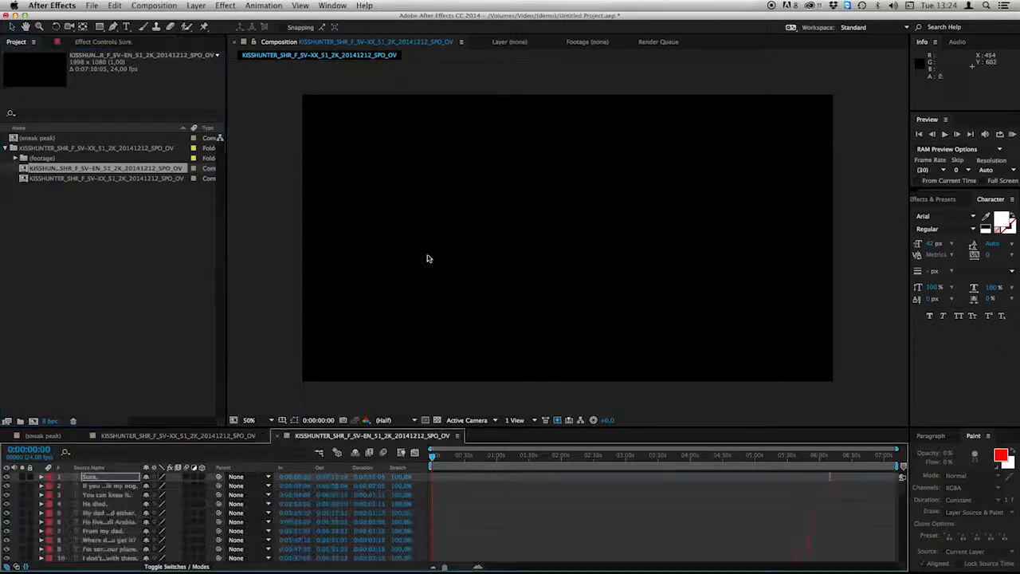
{"action": "scroll", "scroll_direction": "down", "scroll_amount": 3}
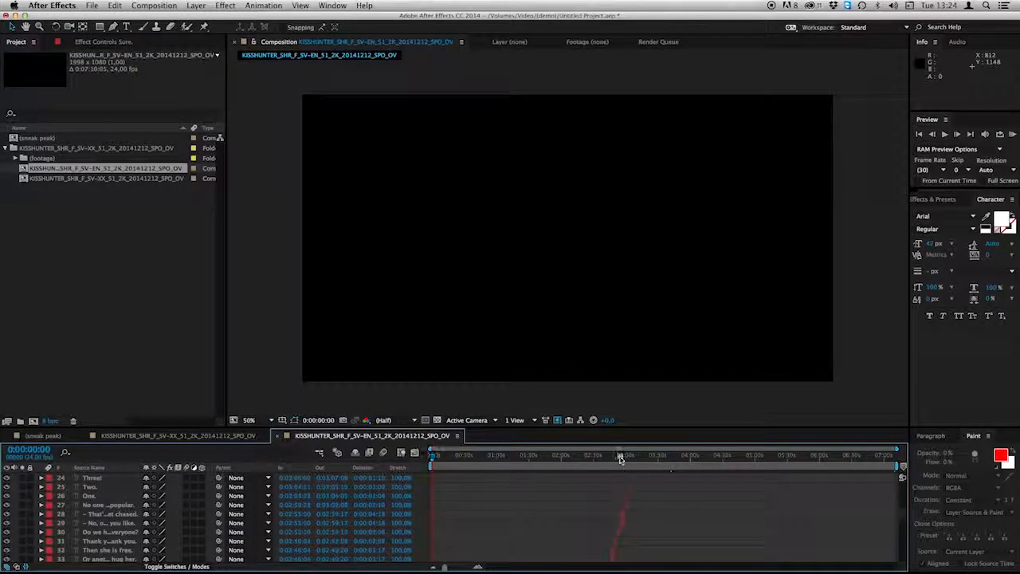
{"action": "left_click", "coordinate": [625, 454]}
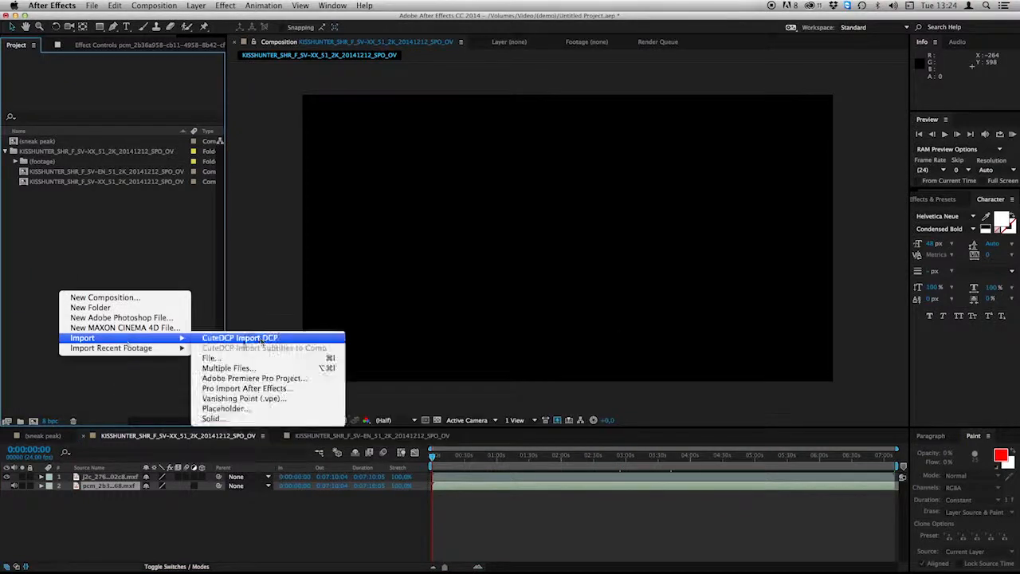
Import the festivals DCP and open its FilmFestivals composition with the Venice and TIFF laurels
{"action": "left_click", "coordinate": [209, 357]}
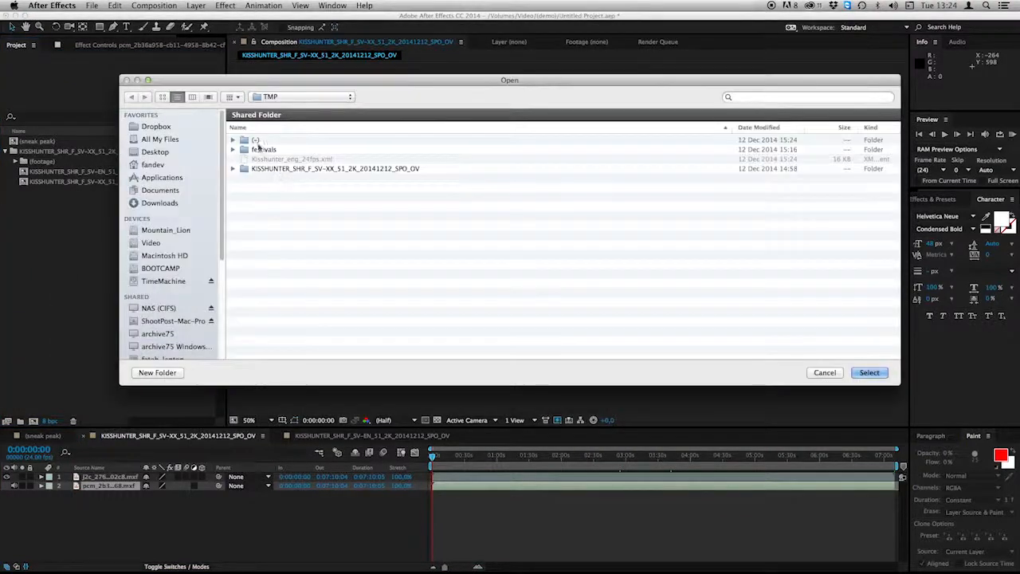
{"action": "double_click", "coordinate": [263, 149]}
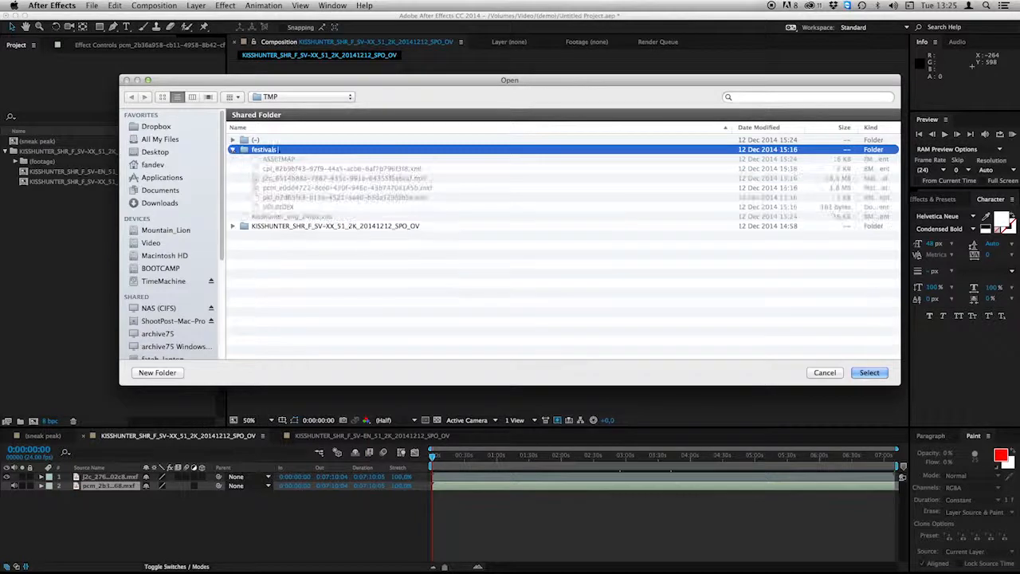
{"action": "left_click", "coordinate": [234, 149]}
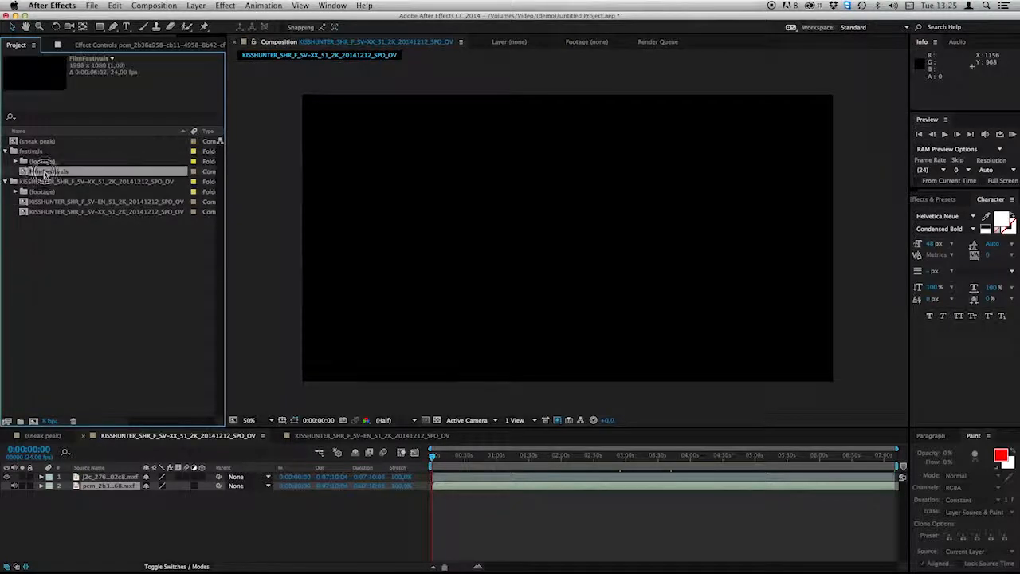
{"action": "double_click", "coordinate": [48, 168]}
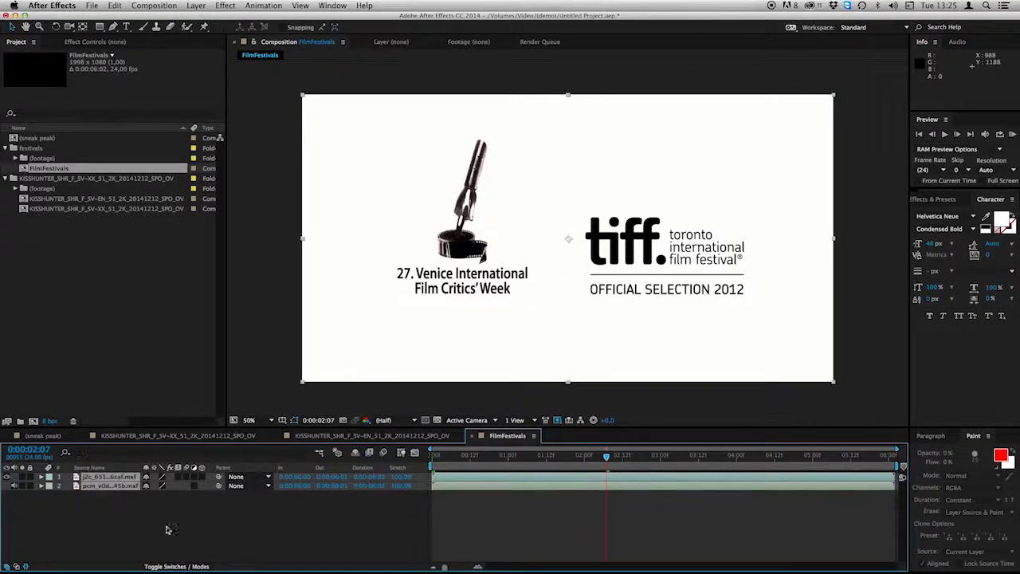
{"action": "mouse_move", "coordinate": [143, 524]}
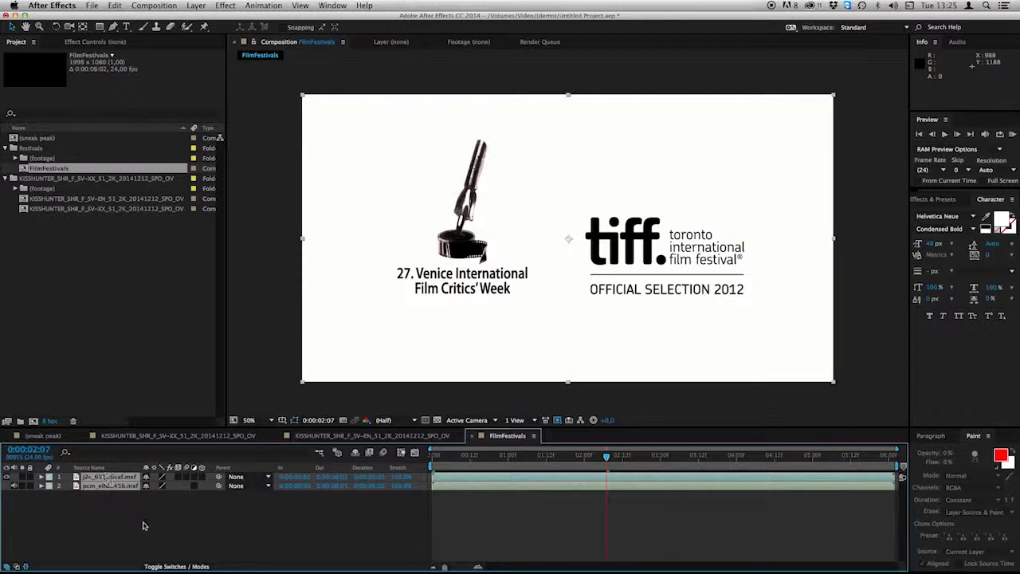
Copy both FilmFestivals logo layers and return to the plain KISSHUNTER XX composition
{"action": "left_click", "coordinate": [114, 6]}
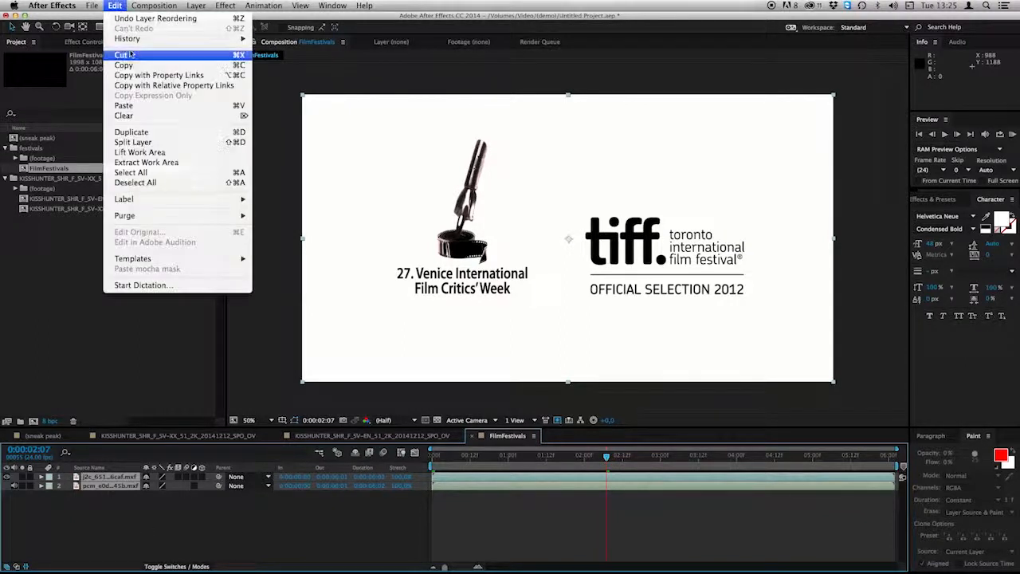
{"action": "left_click", "coordinate": [123, 66]}
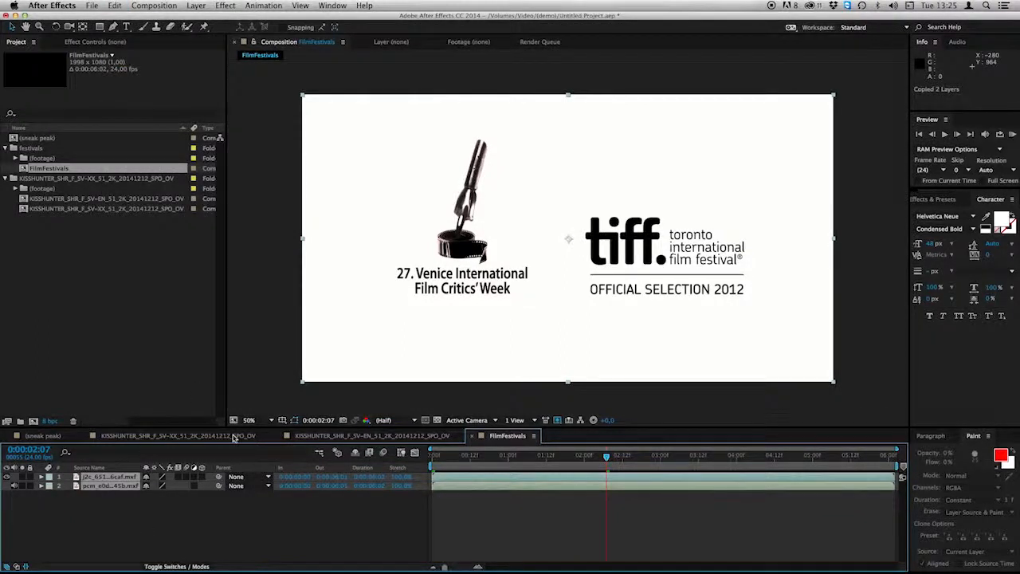
{"action": "left_click", "coordinate": [179, 435]}
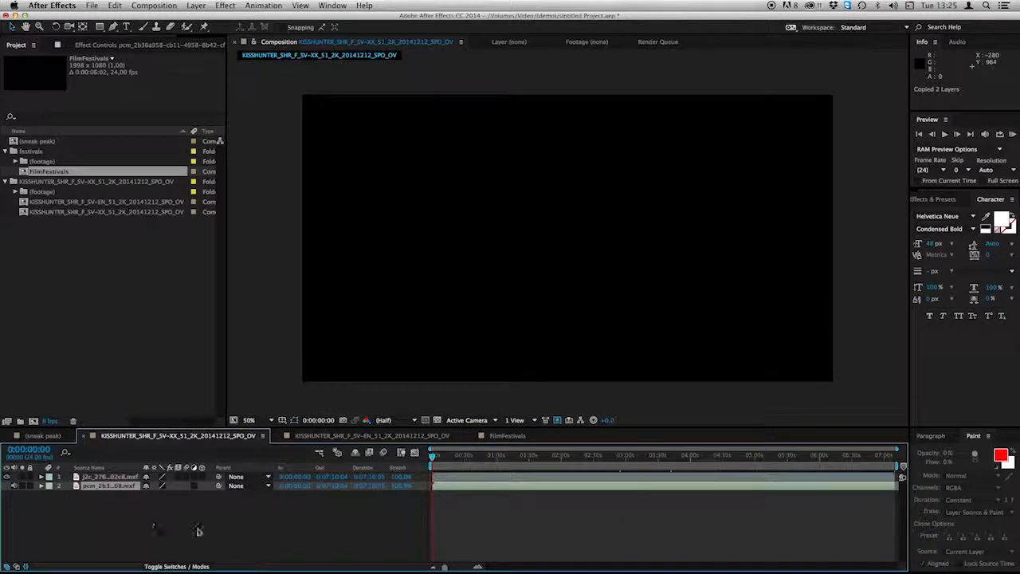
{"action": "mouse_move", "coordinate": [186, 514]}
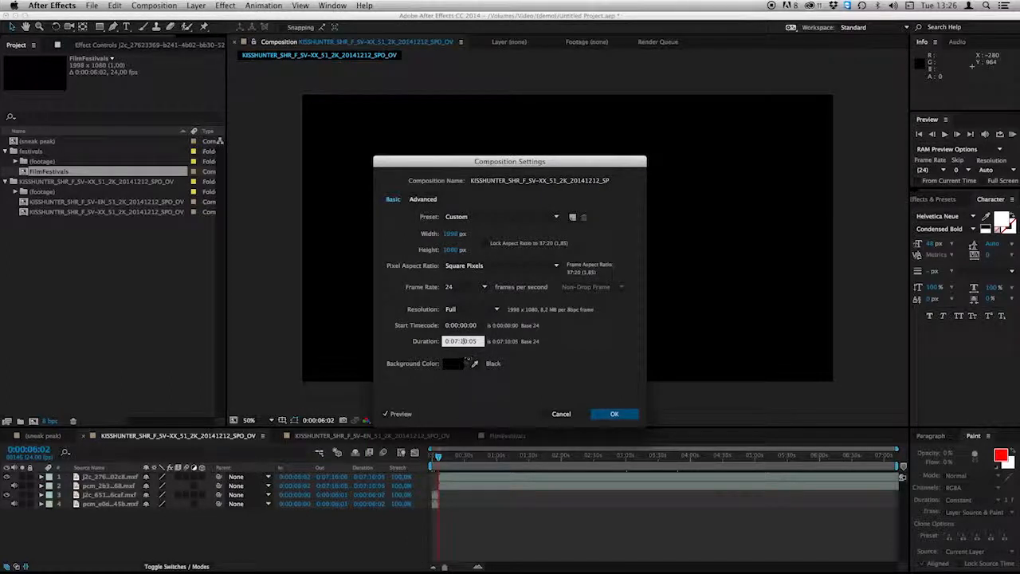
Enter a longer duration for the XX composition to fit the festival opening
{"action": "left_click", "coordinate": [614, 414]}
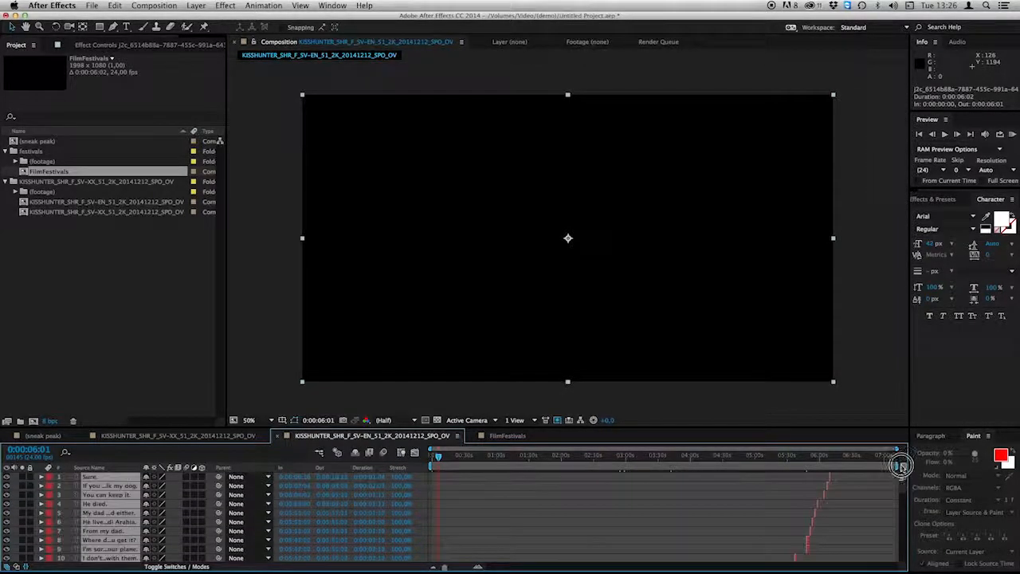
Scroll the EN timeline to check the pasted logos and the later subtitle and footage layers
{"action": "scroll", "scroll_direction": "down", "scroll_amount": 3}
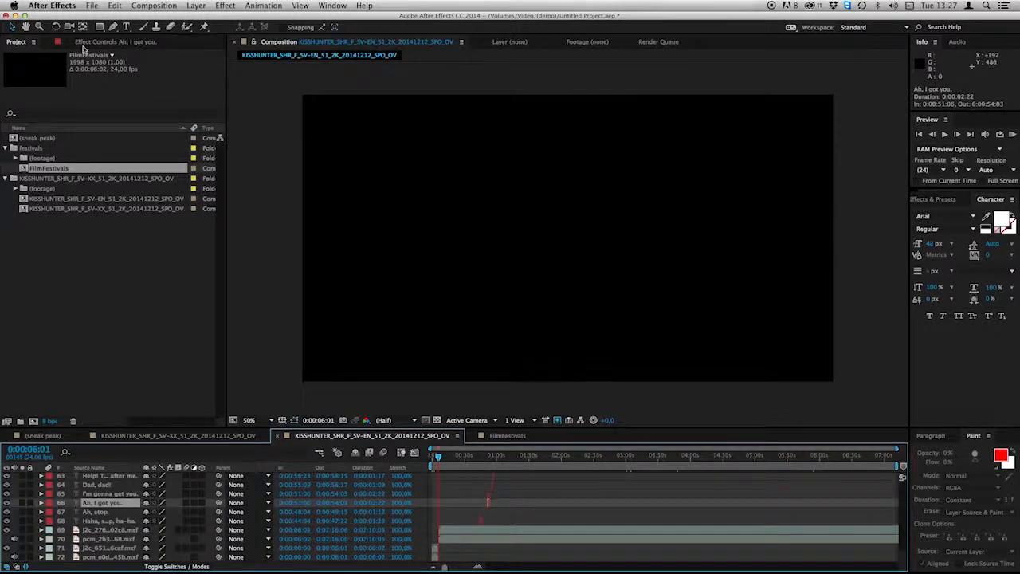
Change the EN composition's duration from 0:07:10:05 to 0:07:20:05
{"action": "left_click", "coordinate": [153, 6]}
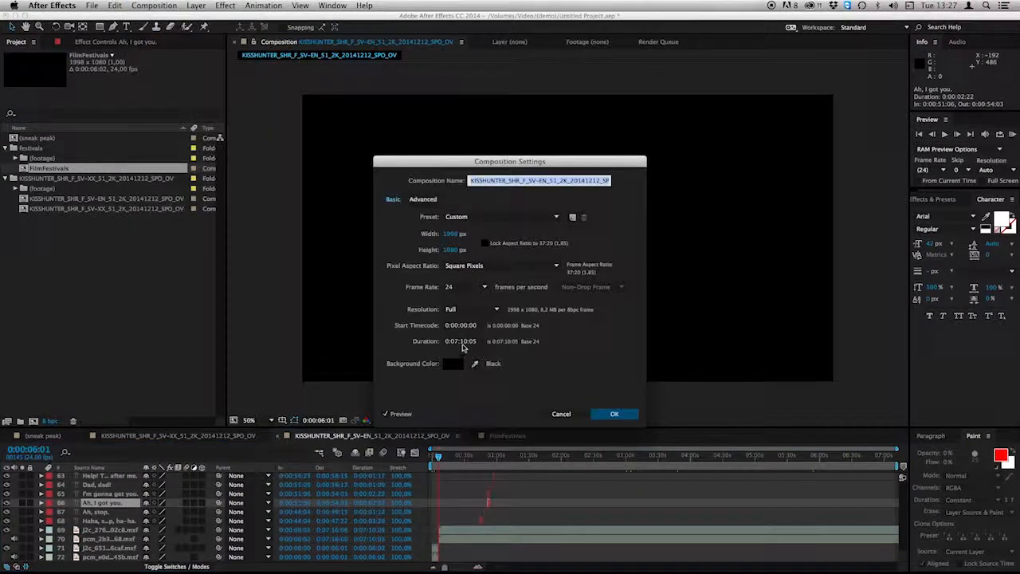
{"action": "left_click", "coordinate": [461, 341]}
{"action": "type", "text": "2"}
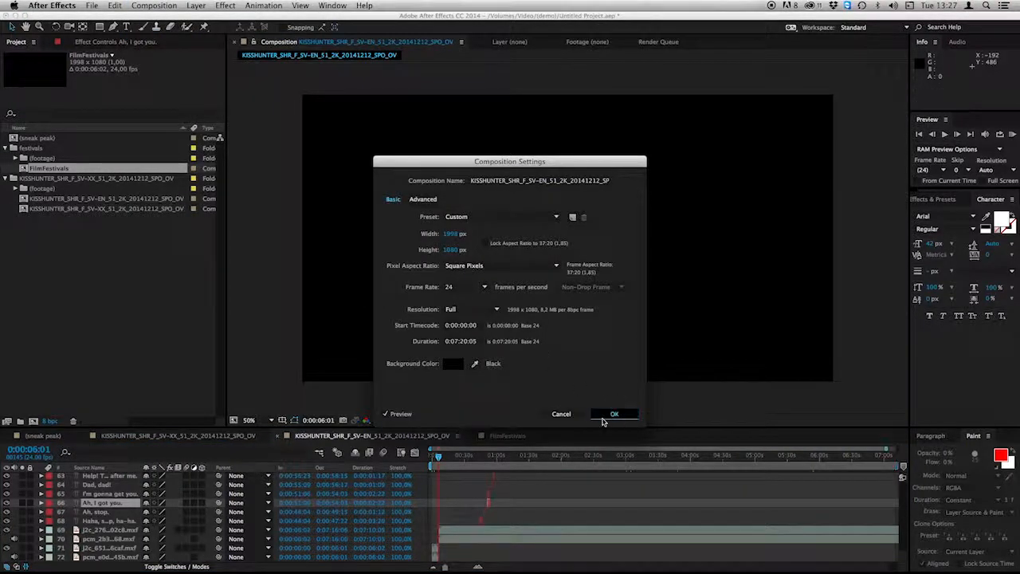
{"action": "left_click", "coordinate": [614, 414]}
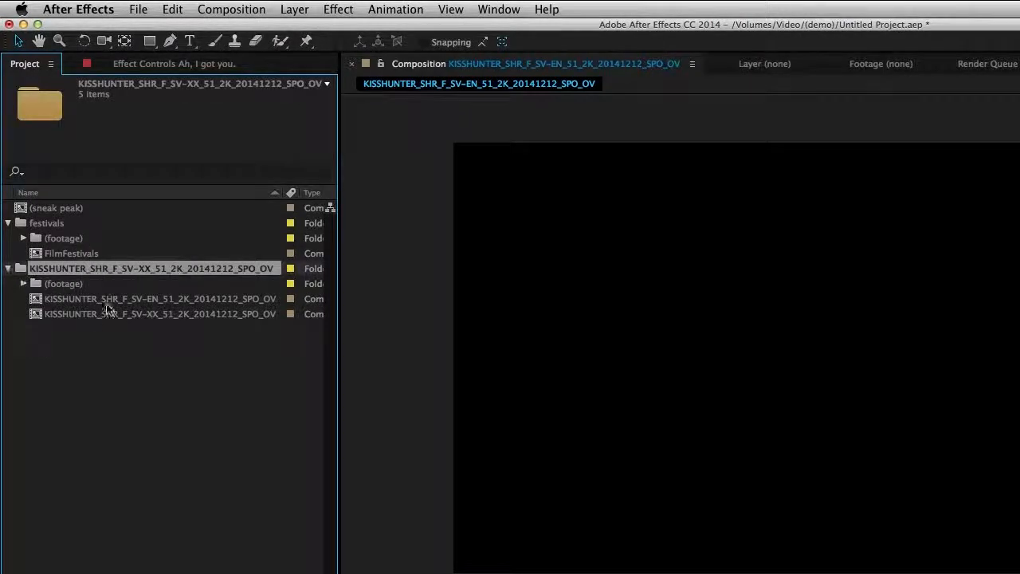
Select the KISSHUNTER project folder and launch the CuteDCP RePackage export
{"action": "left_click", "coordinate": [158, 298]}
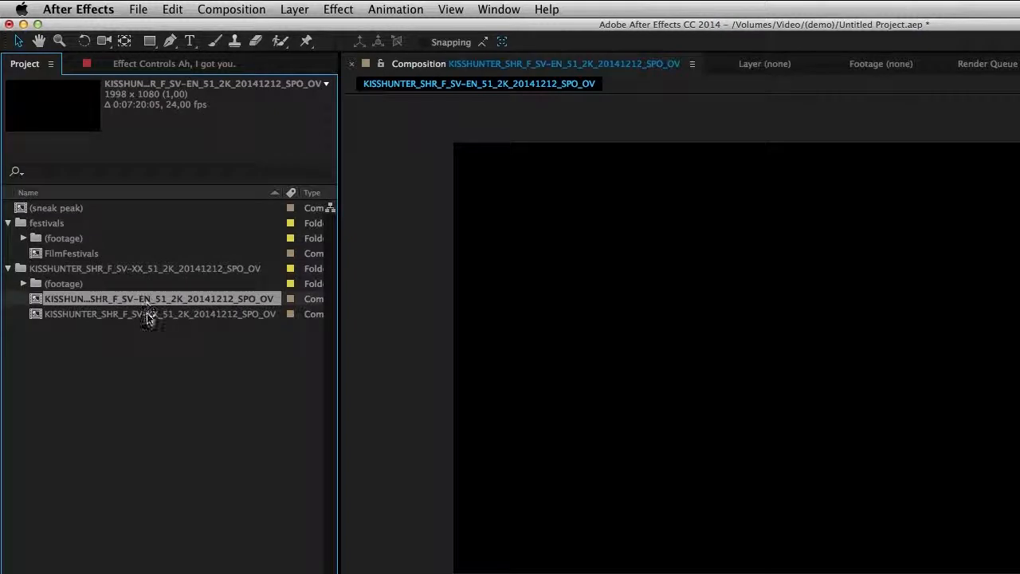
{"action": "left_click", "coordinate": [159, 313]}
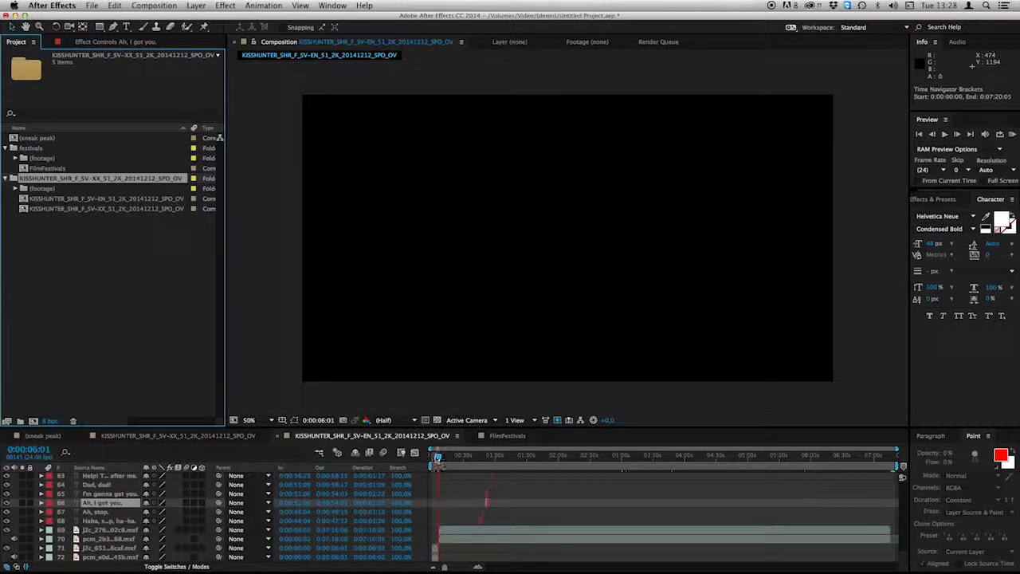
{"action": "left_click", "coordinate": [436, 455]}
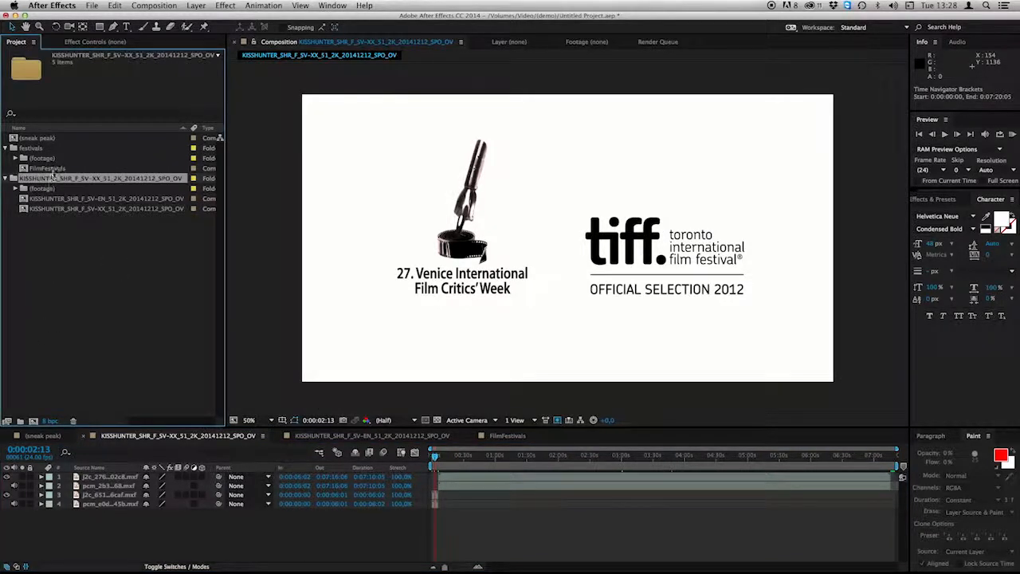
{"action": "left_click", "coordinate": [42, 188]}
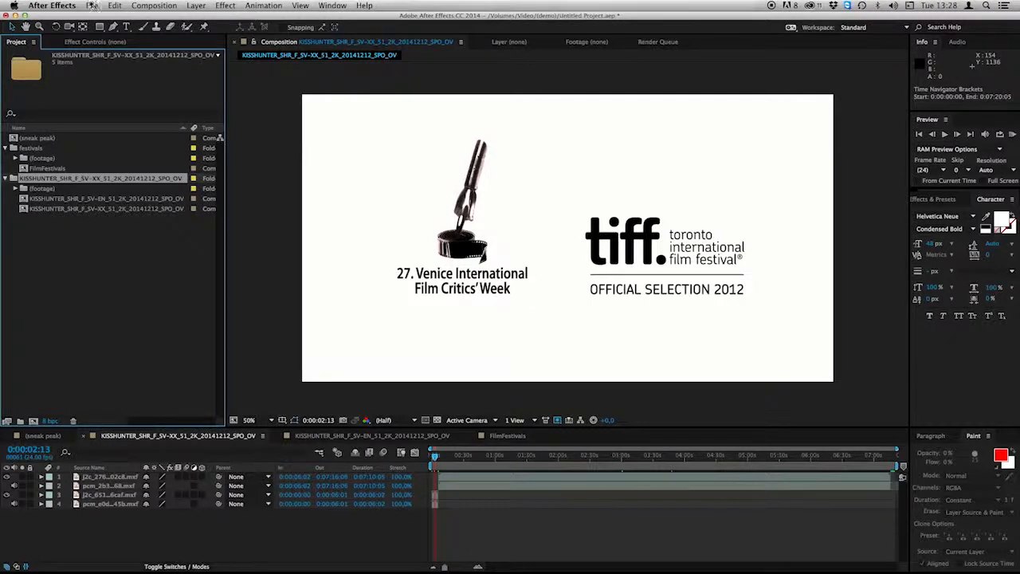
{"action": "left_click", "coordinate": [92, 5]}
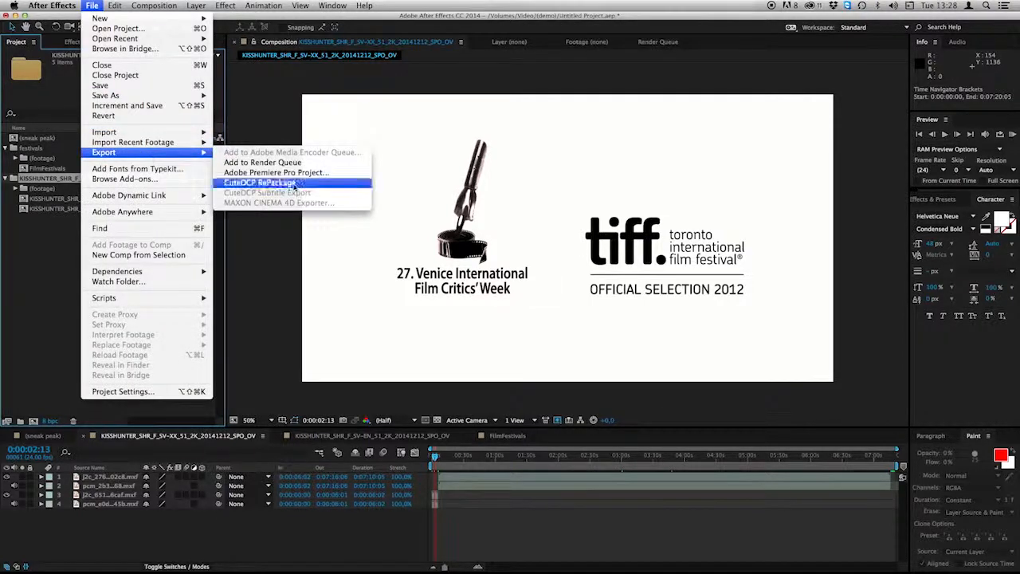
{"action": "left_click", "coordinate": [259, 183]}
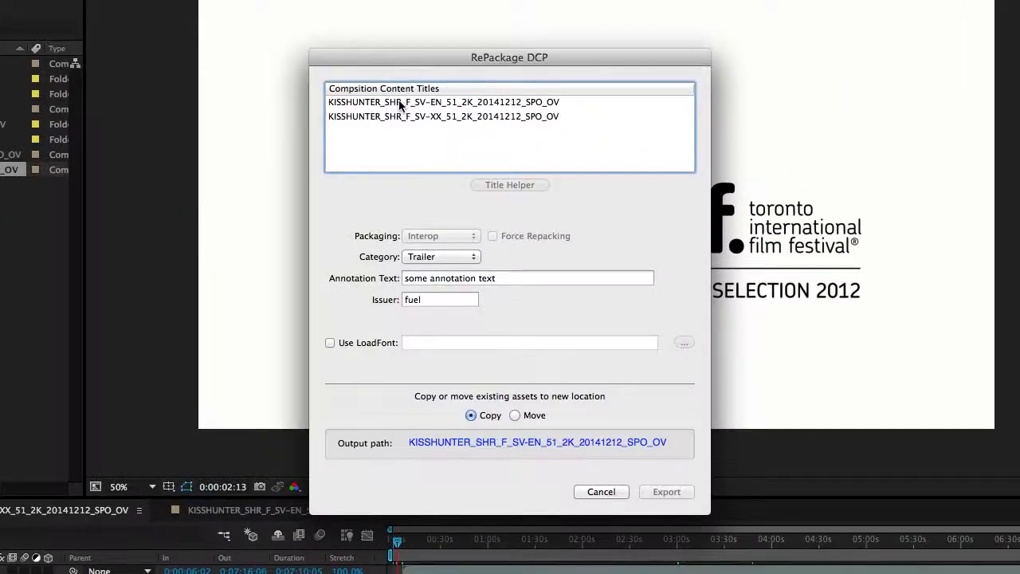
Repackage the EN and XX compositions as Short Subject, issuer 'ce', moving assets to a new folder
{"action": "left_click", "coordinate": [443, 102]}
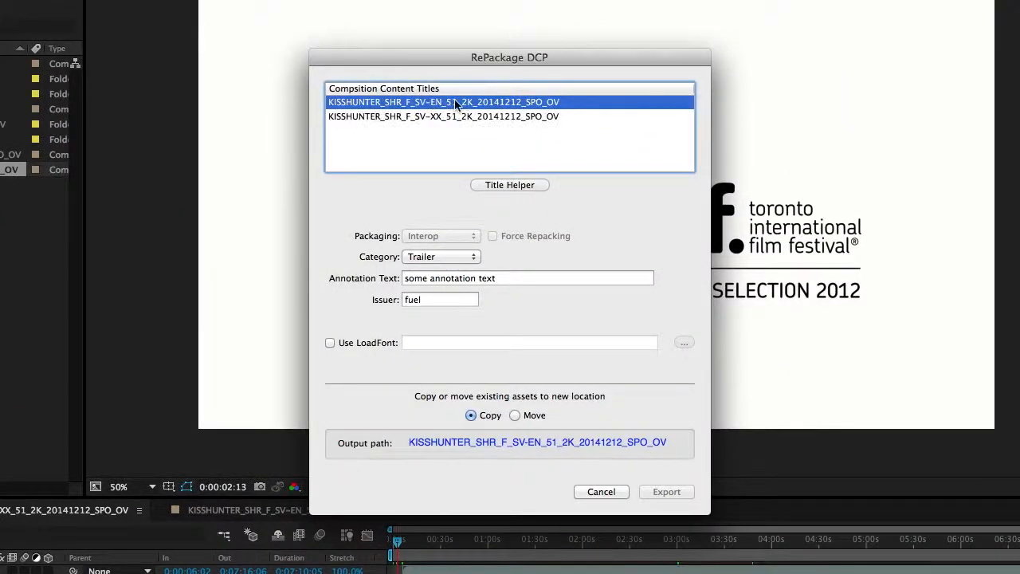
{"action": "left_click", "coordinate": [443, 116]}
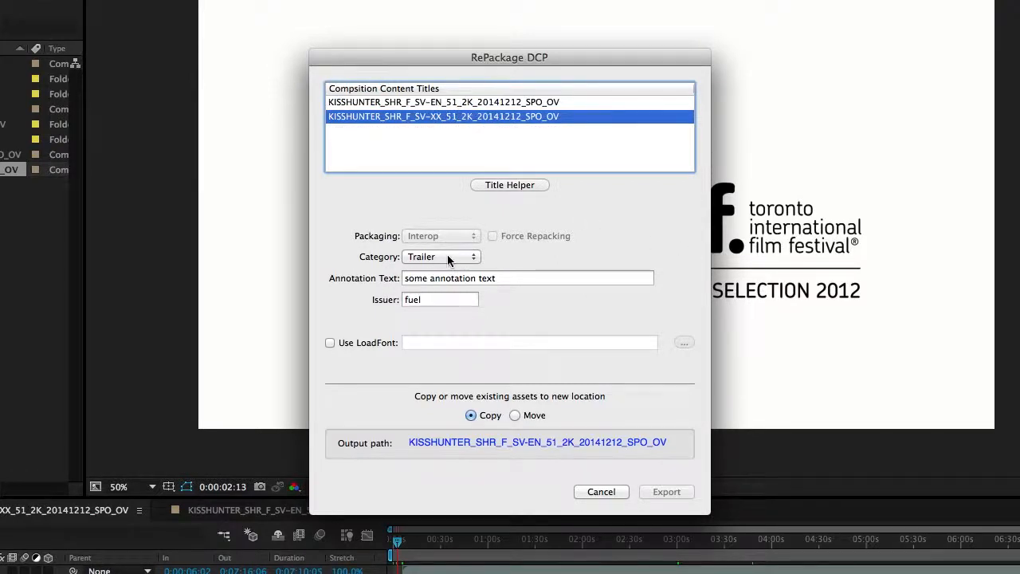
{"action": "left_click", "coordinate": [441, 256]}
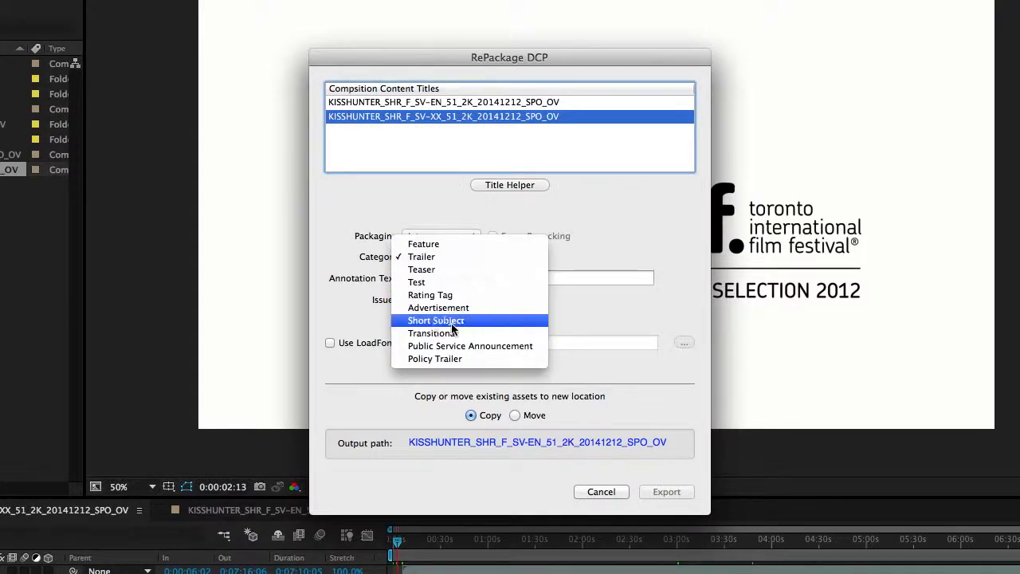
{"action": "left_click", "coordinate": [436, 320]}
{"action": "type", "text": "fue"}
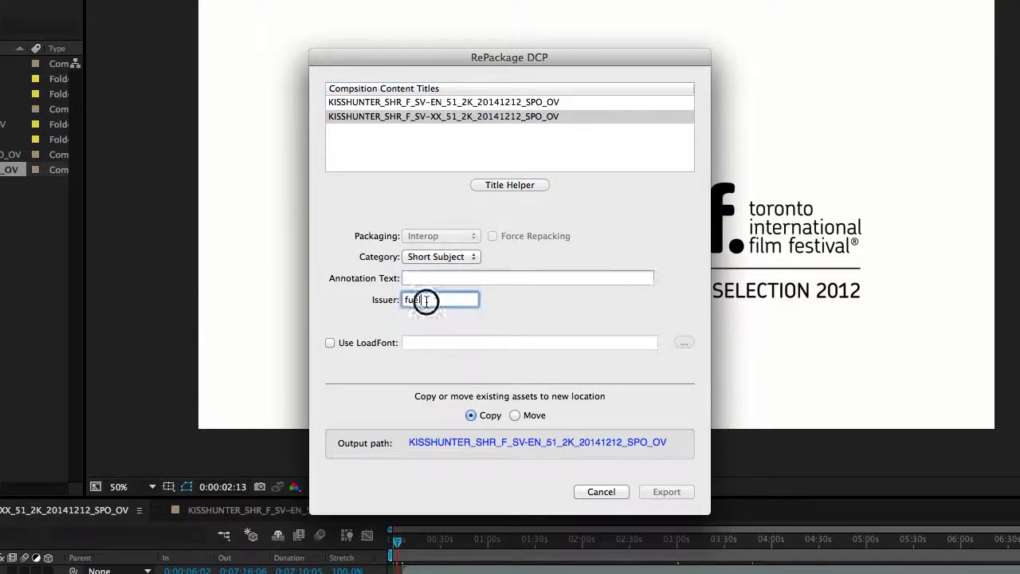
{"action": "type", "text": "ce"}
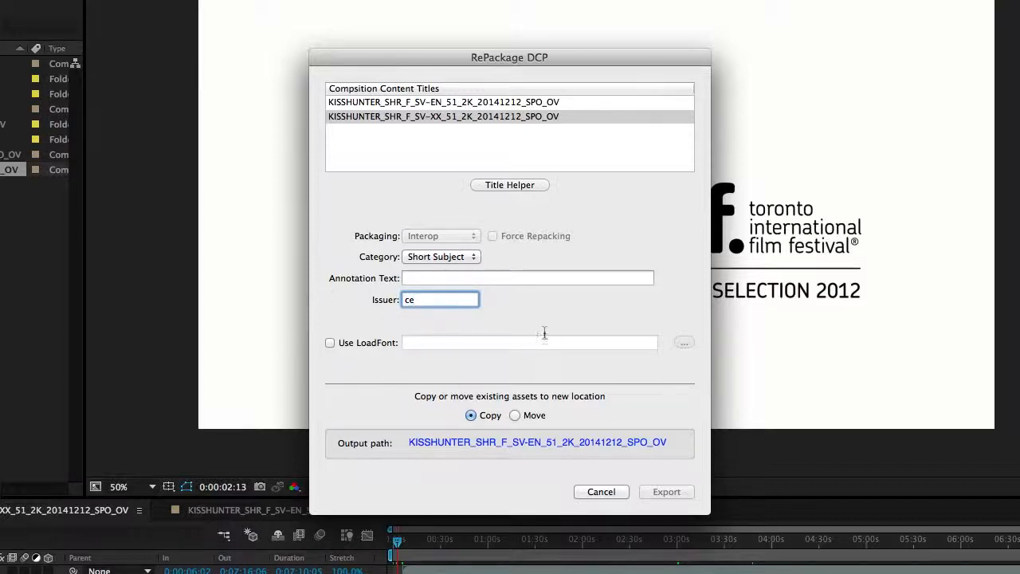
{"action": "left_click", "coordinate": [515, 416]}
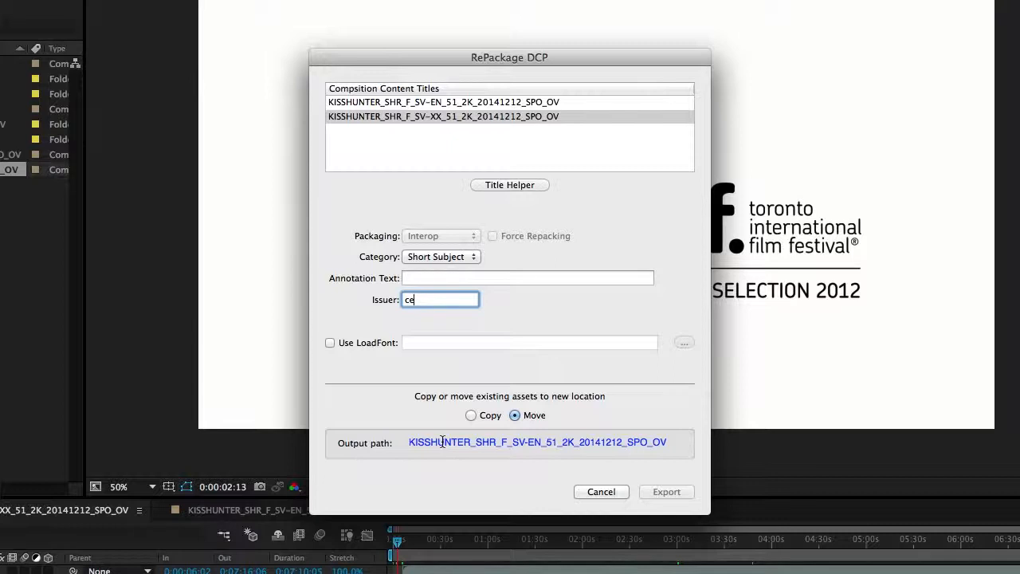
{"action": "left_click", "coordinate": [537, 441]}
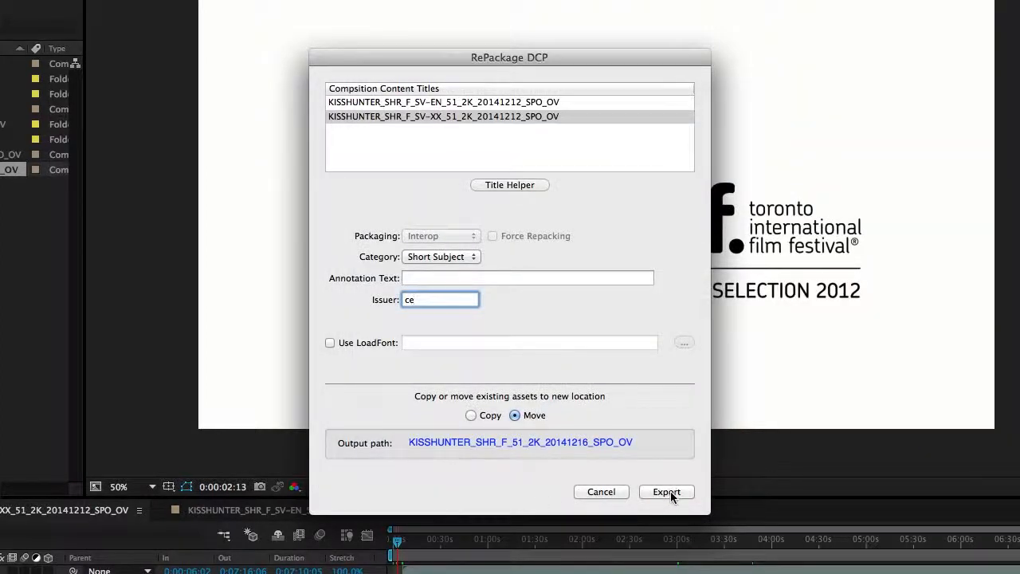
{"action": "left_click", "coordinate": [667, 492]}
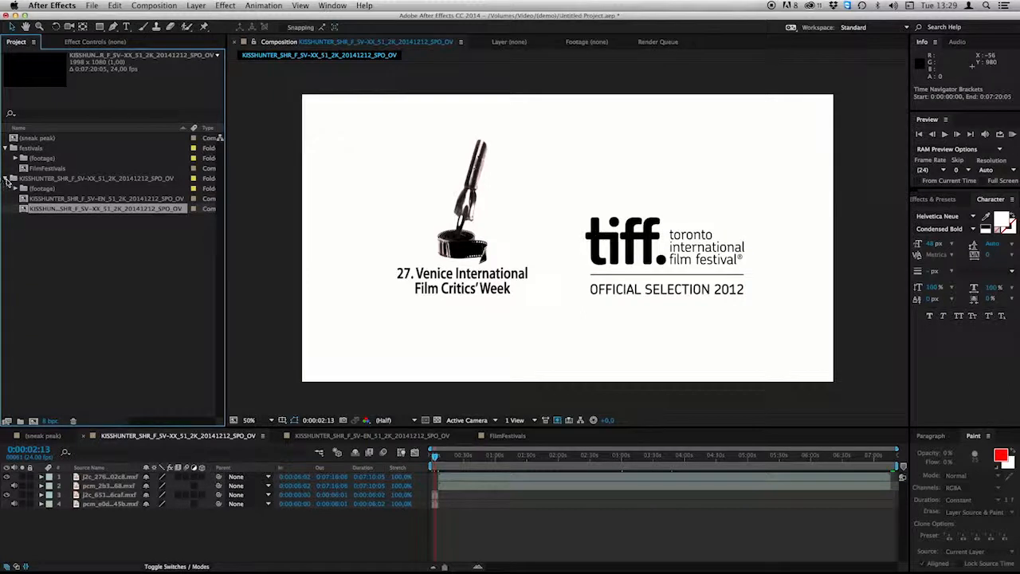
Import the repackaged KISSHUNTER_SHR_F_51_2K_20141216_SPO_OV DCP folder with CuteDCP Import DCP
{"action": "left_click", "coordinate": [7, 148]}
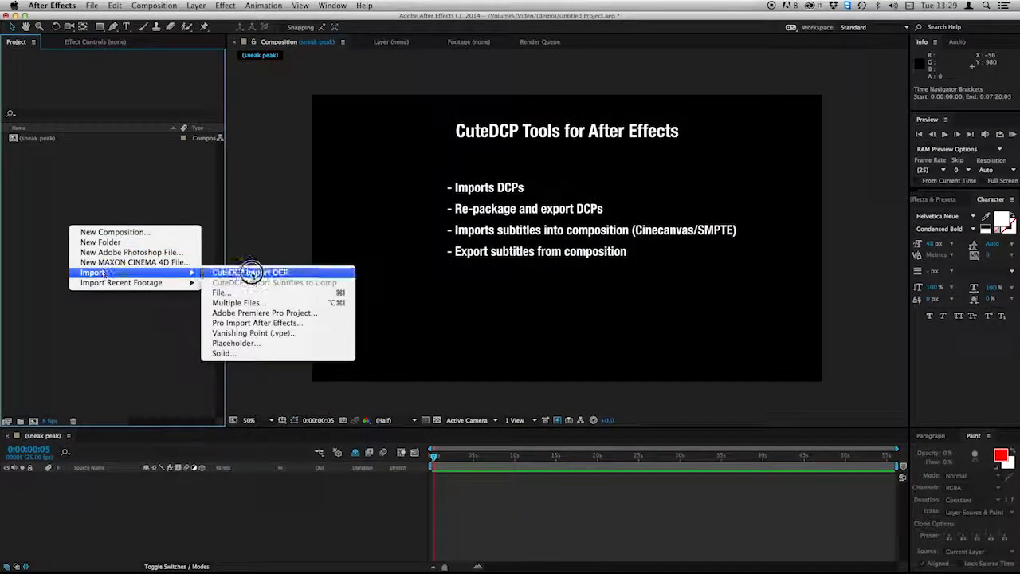
{"action": "left_click", "coordinate": [250, 272]}
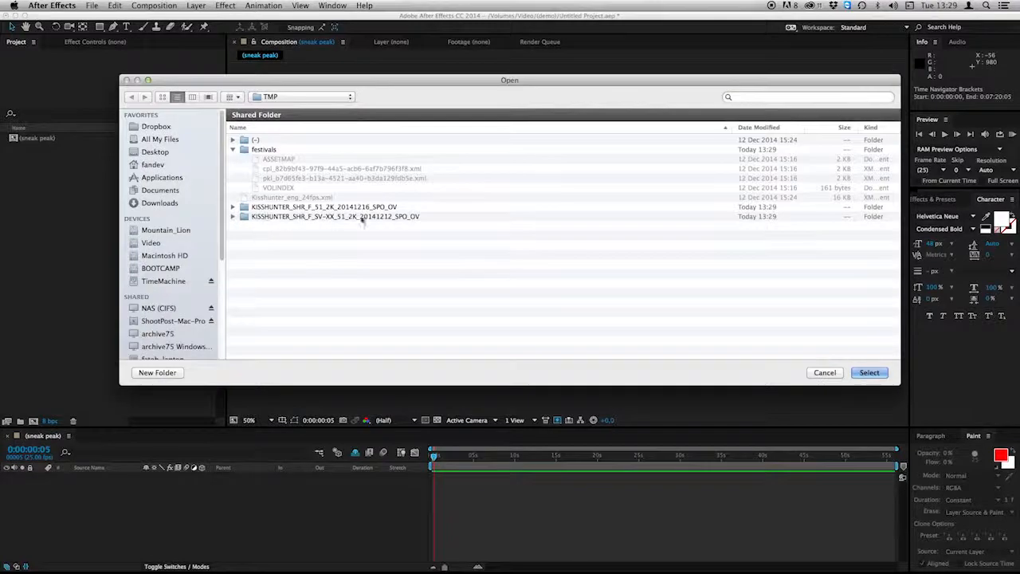
{"action": "left_click", "coordinate": [324, 207]}
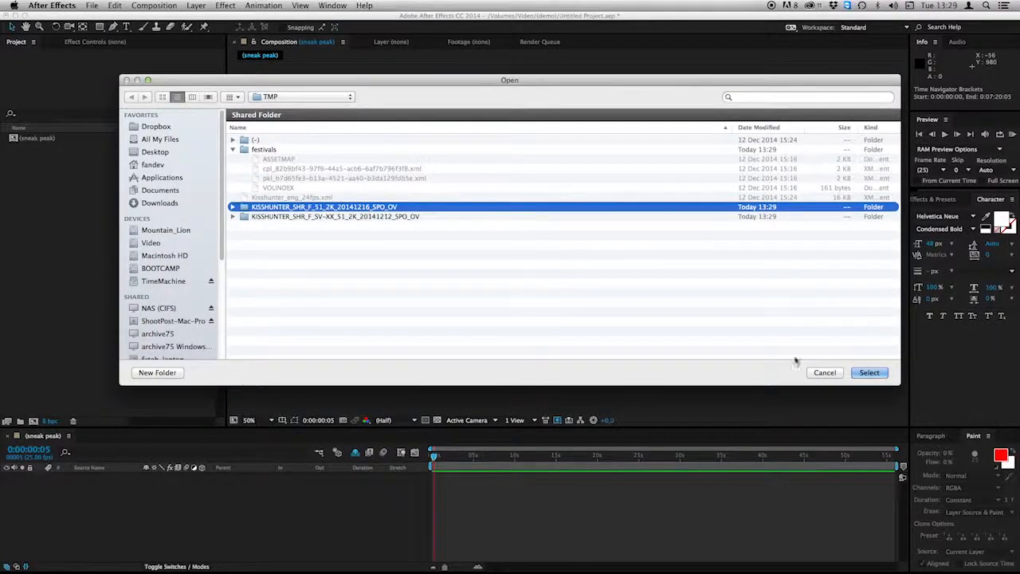
{"action": "left_click", "coordinate": [232, 206]}
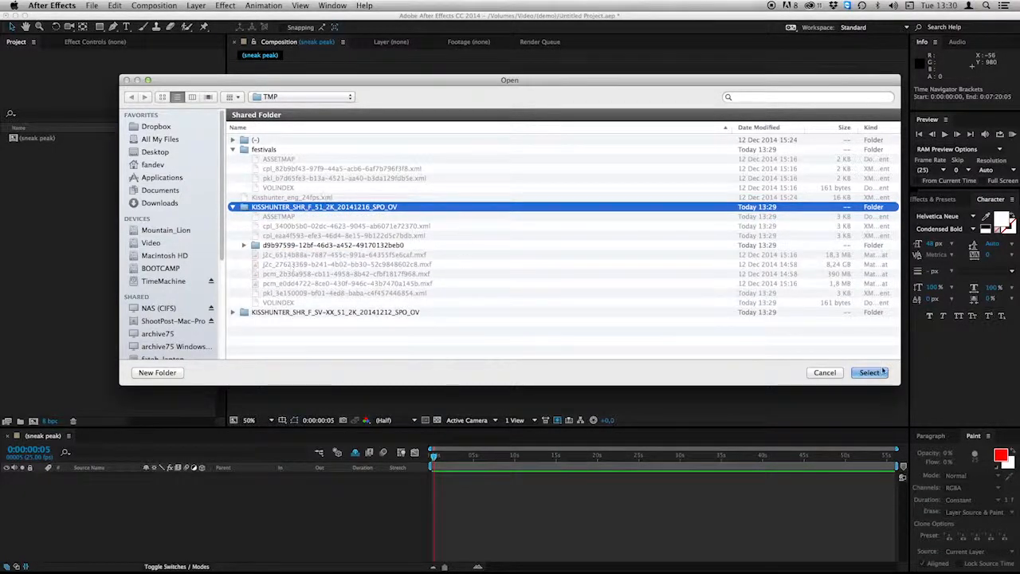
{"action": "left_click", "coordinate": [868, 372]}
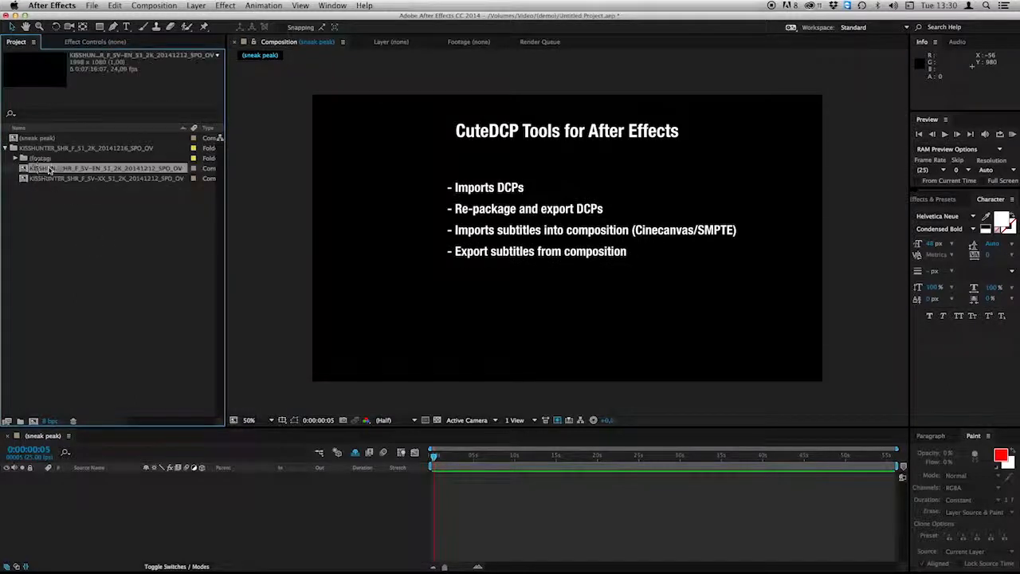
Open the subtitled English composition and look through its subtitle, picture and sound layers
{"action": "double_click", "coordinate": [104, 168]}
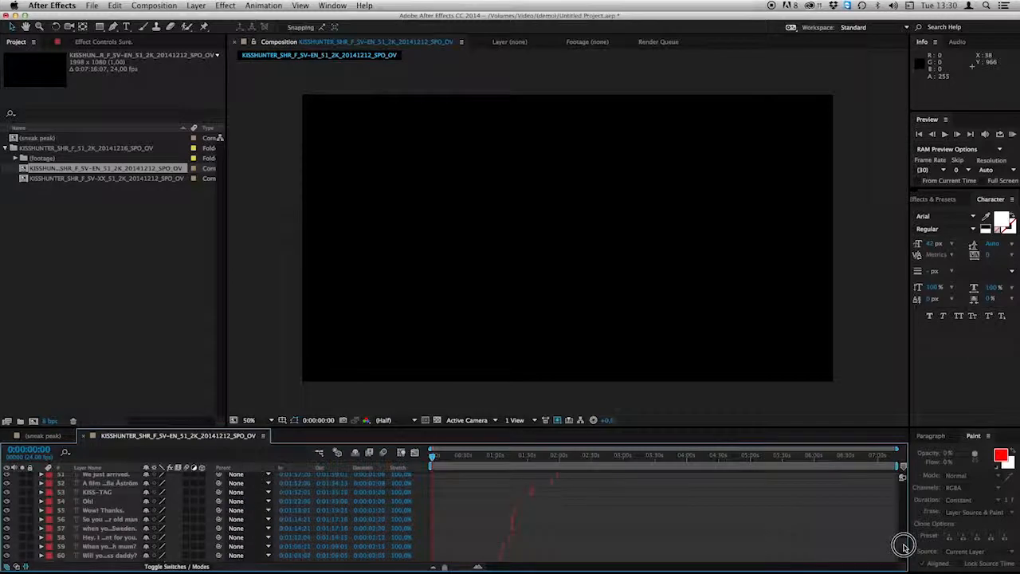
{"action": "scroll", "scroll_direction": "down", "scroll_amount": 3}
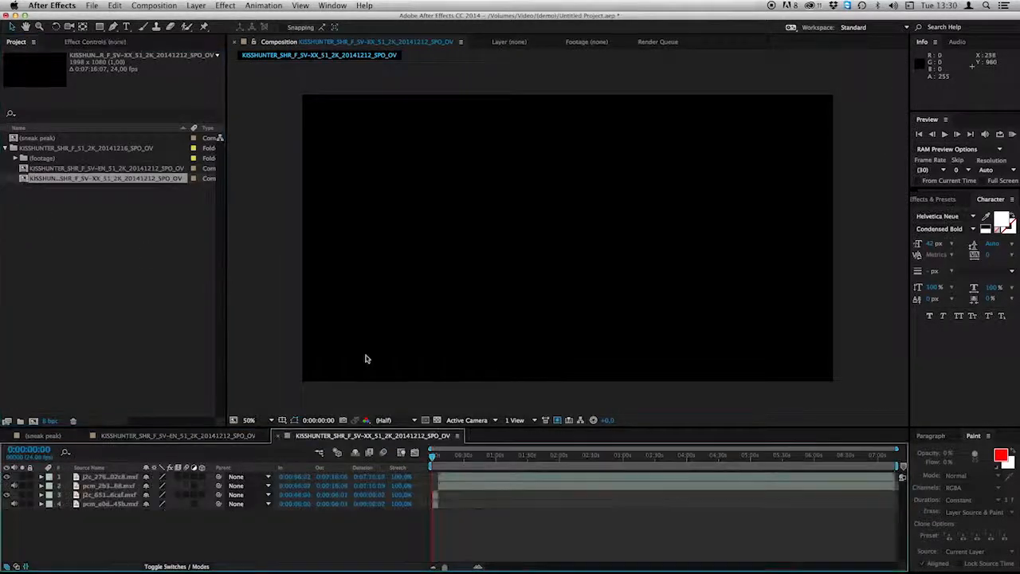
{"action": "left_click", "coordinate": [489, 455]}
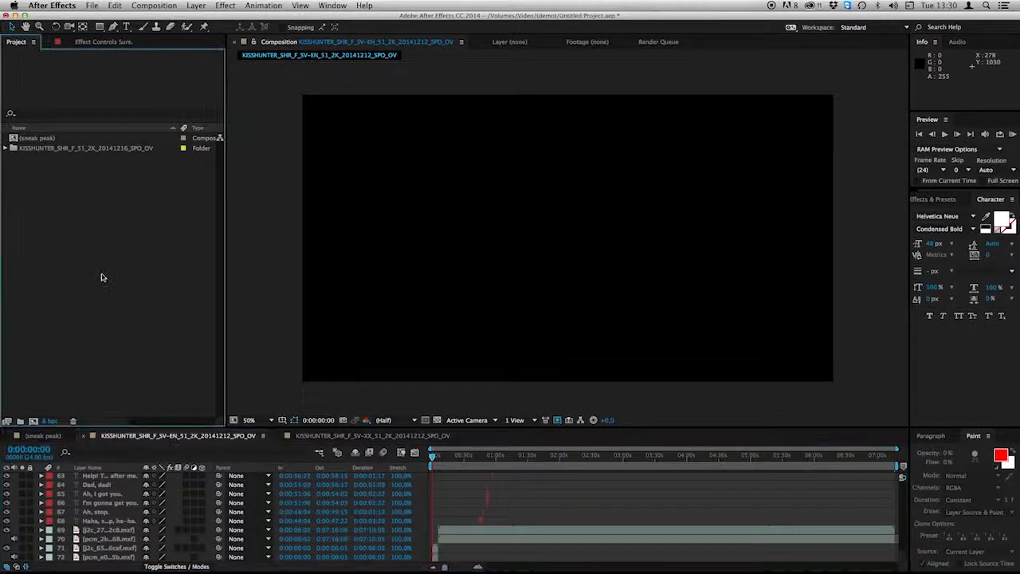
{"action": "mouse_move", "coordinate": [109, 258]}
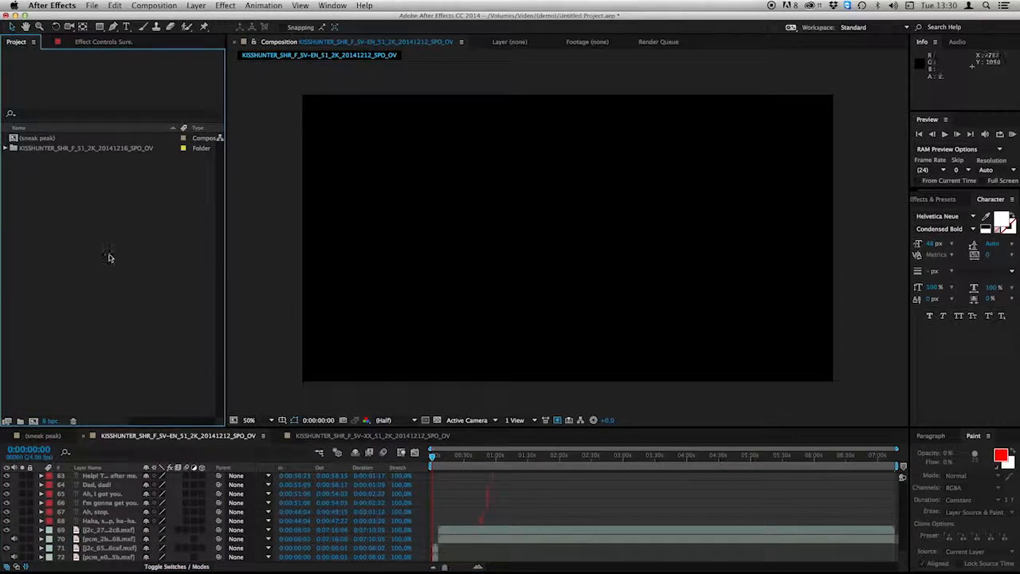
{"action": "mouse_move", "coordinate": [63, 257]}
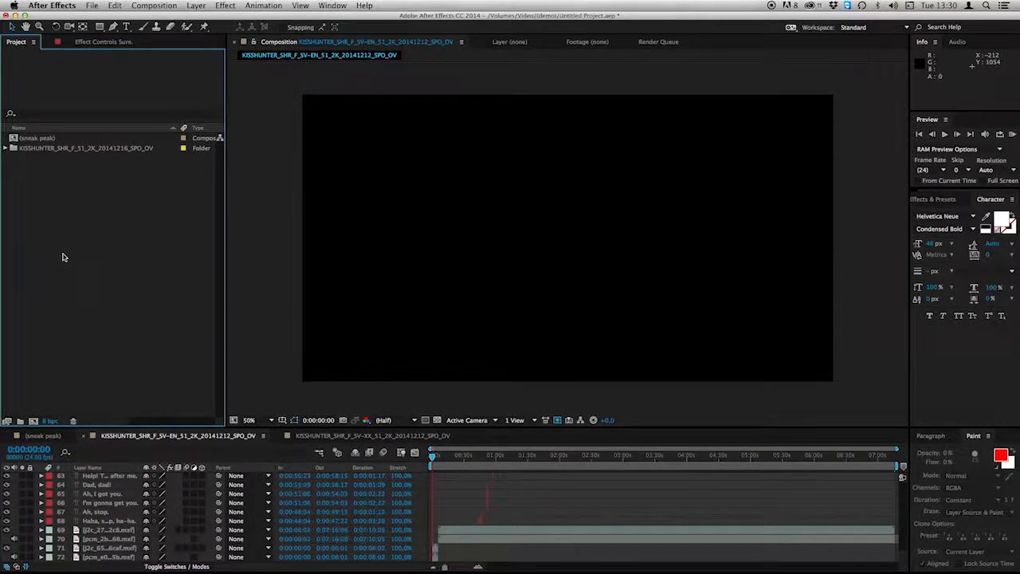
{"action": "mouse_move", "coordinate": [70, 225]}
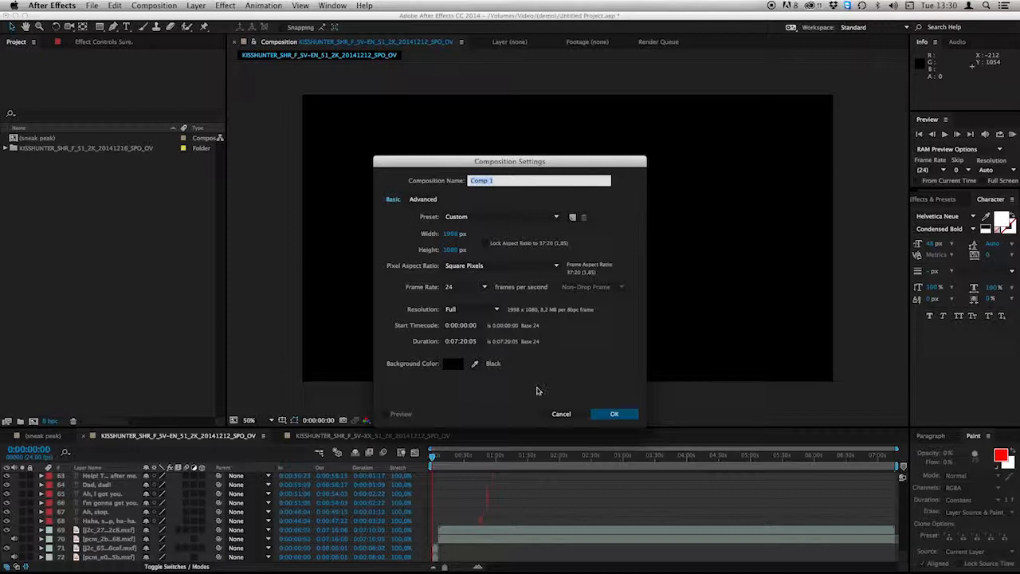
Create Comp 1 and bring in the DCP subtitles with CuteDCP Import Subtitles to Comp
{"action": "left_click", "coordinate": [614, 413]}
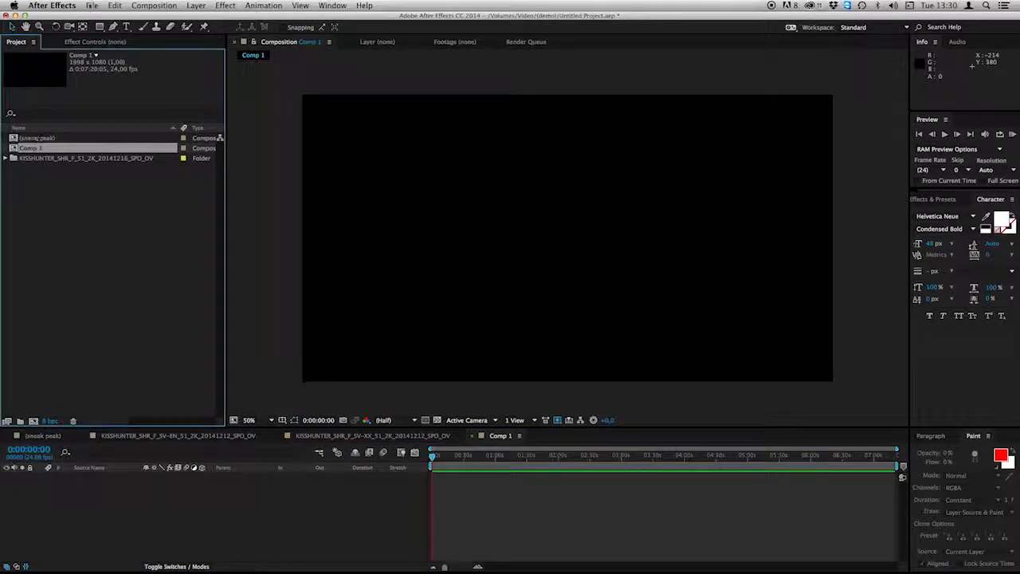
{"action": "left_click", "coordinate": [92, 6]}
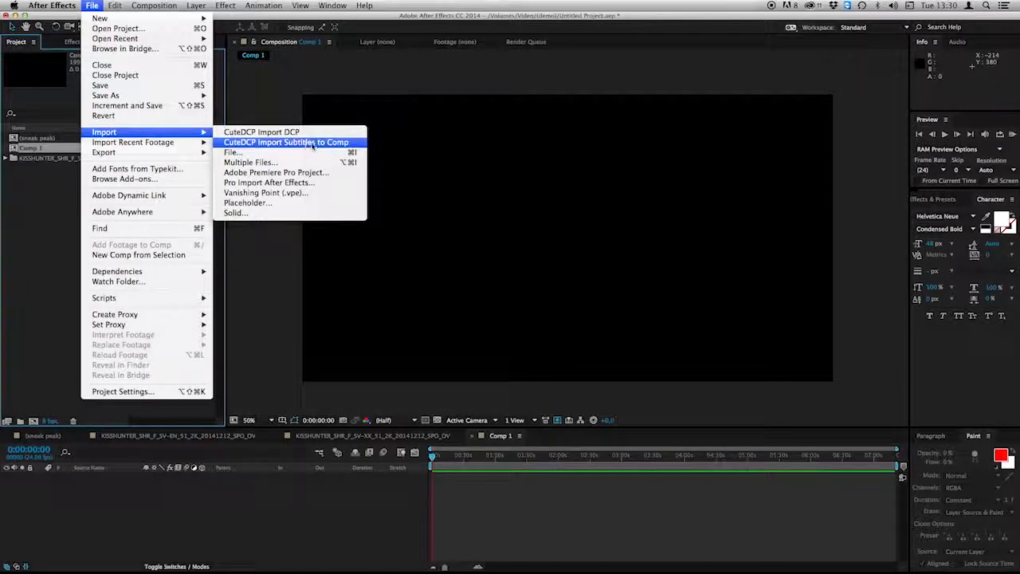
{"action": "left_click", "coordinate": [232, 152]}
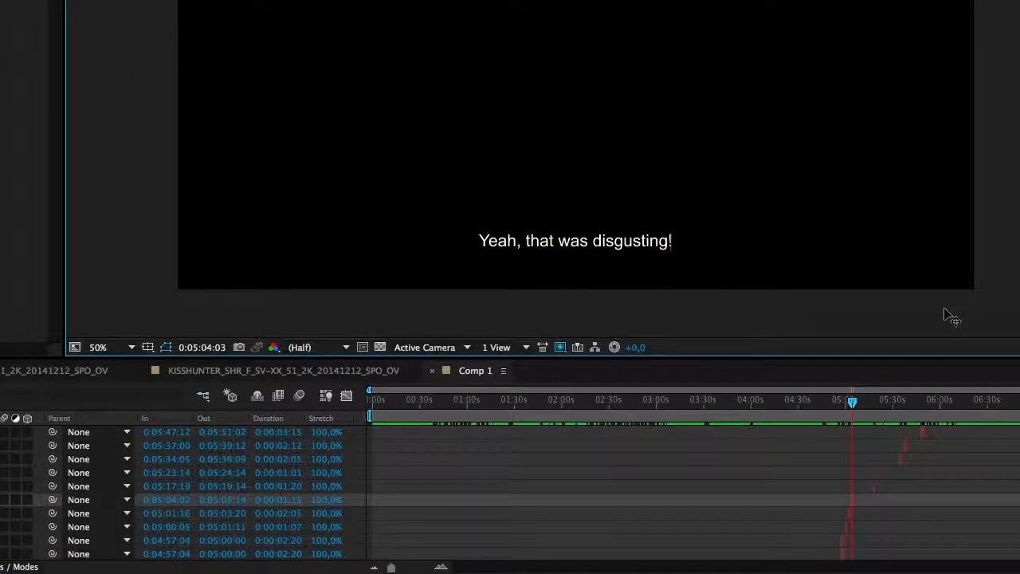
Add '!!' to the 'Yeah, that was disgusting' subtitle and launch CuteDCP Subtitle Export
{"action": "type", "text": "!"}
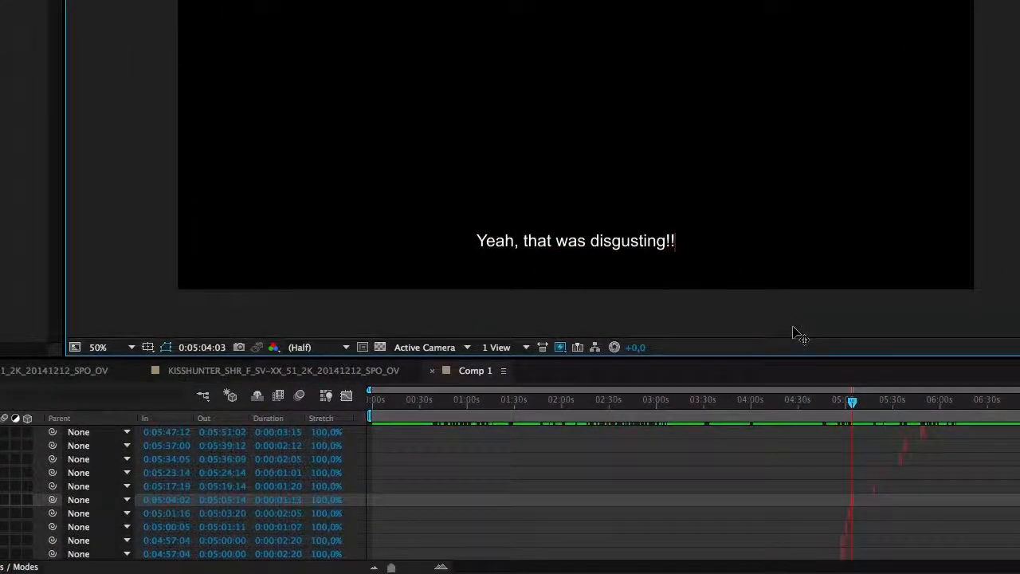
{"action": "type", "text": "!"}
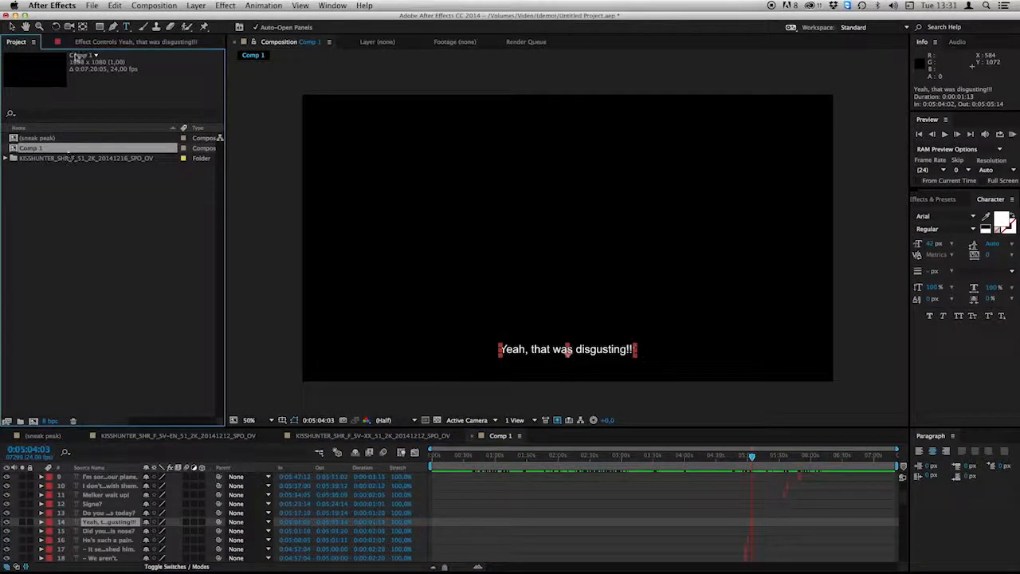
{"action": "left_click", "coordinate": [91, 6]}
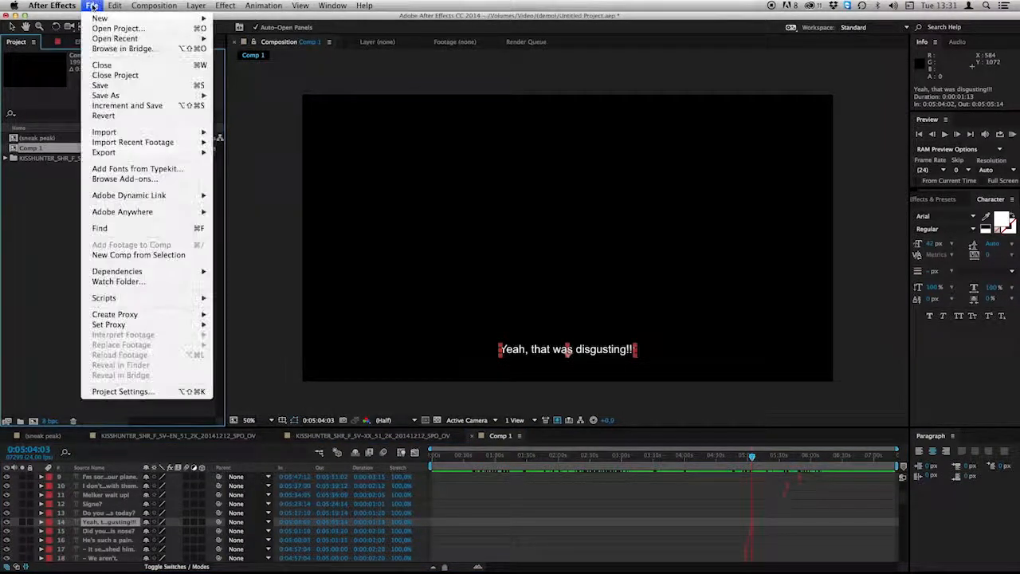
{"action": "mouse_move", "coordinate": [104, 153]}
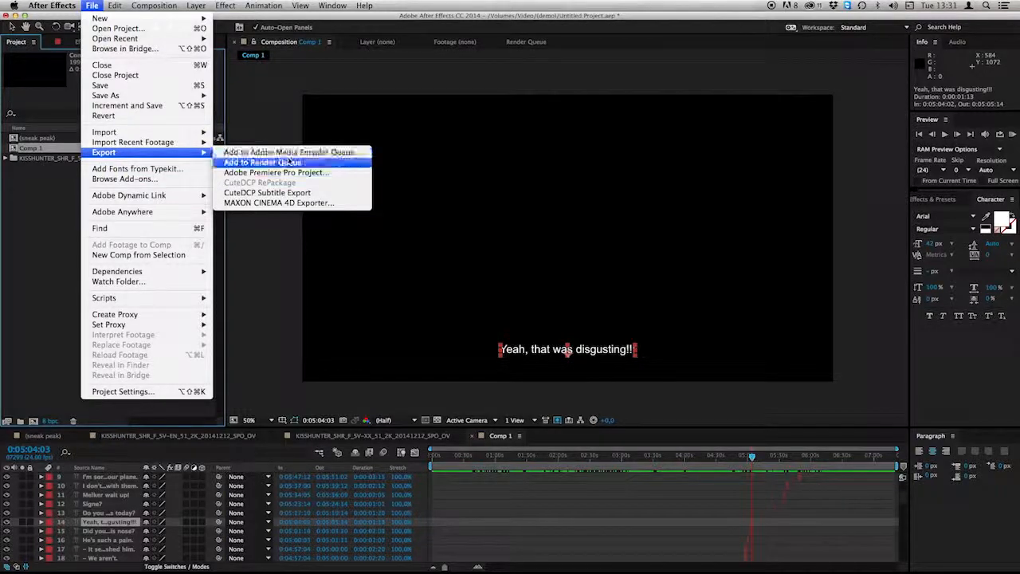
{"action": "mouse_move", "coordinate": [267, 192]}
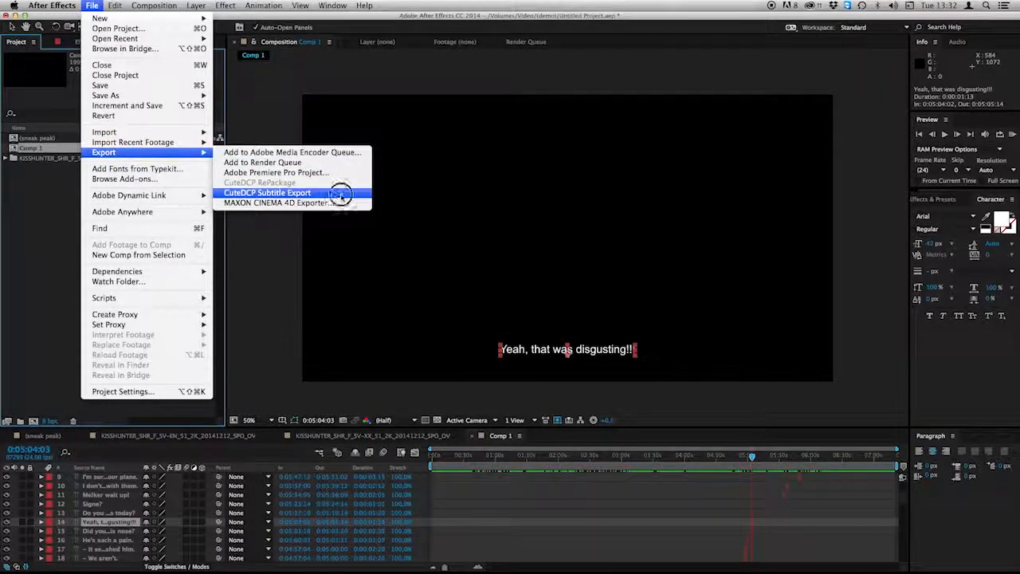
{"action": "left_click", "coordinate": [267, 192]}
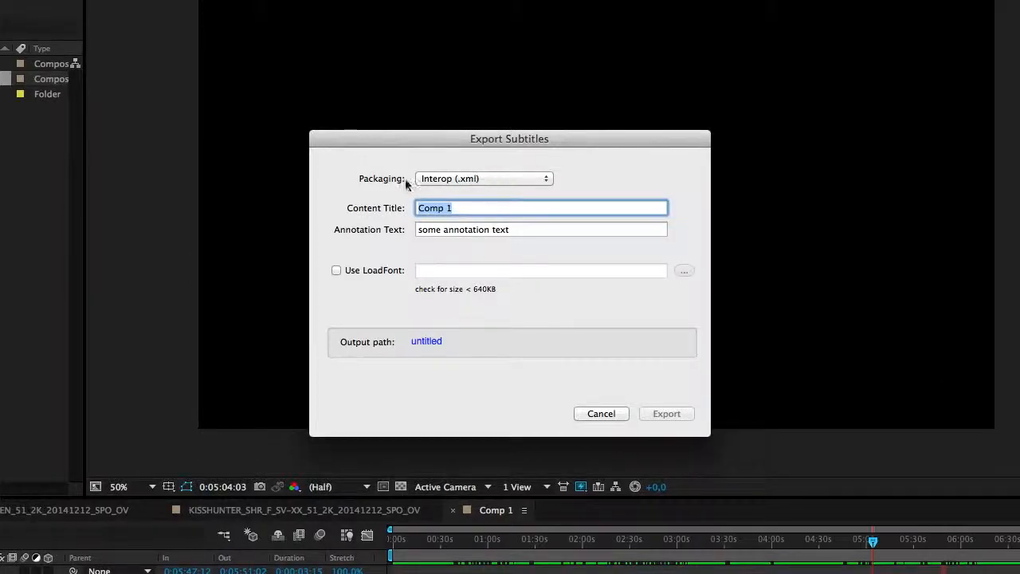
Export Comp 1's subtitles as Interop newSubtitleFile.xml into TMP, then view TMP in Finder
{"action": "left_click", "coordinate": [482, 177]}
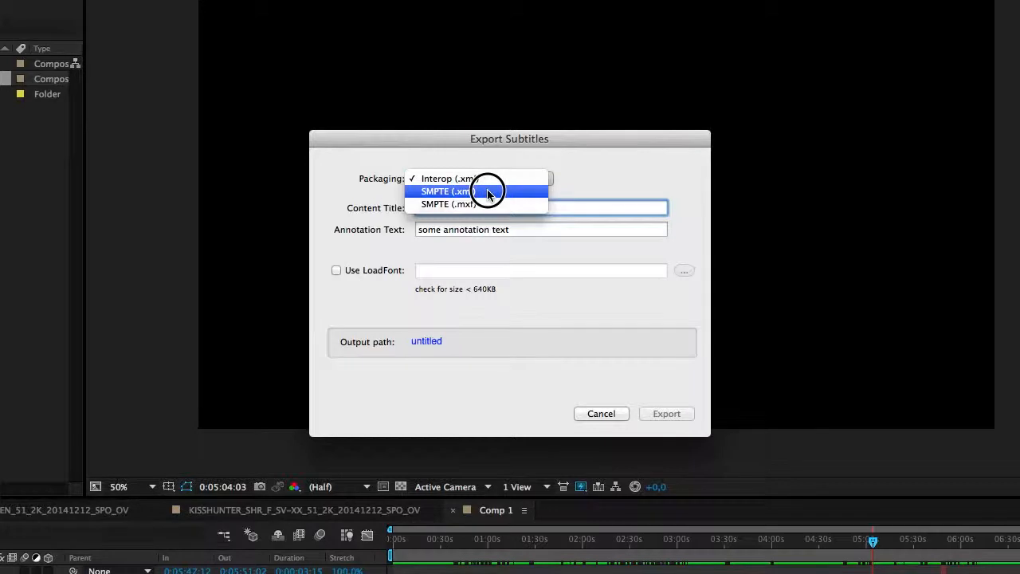
{"action": "mouse_move", "coordinate": [490, 207]}
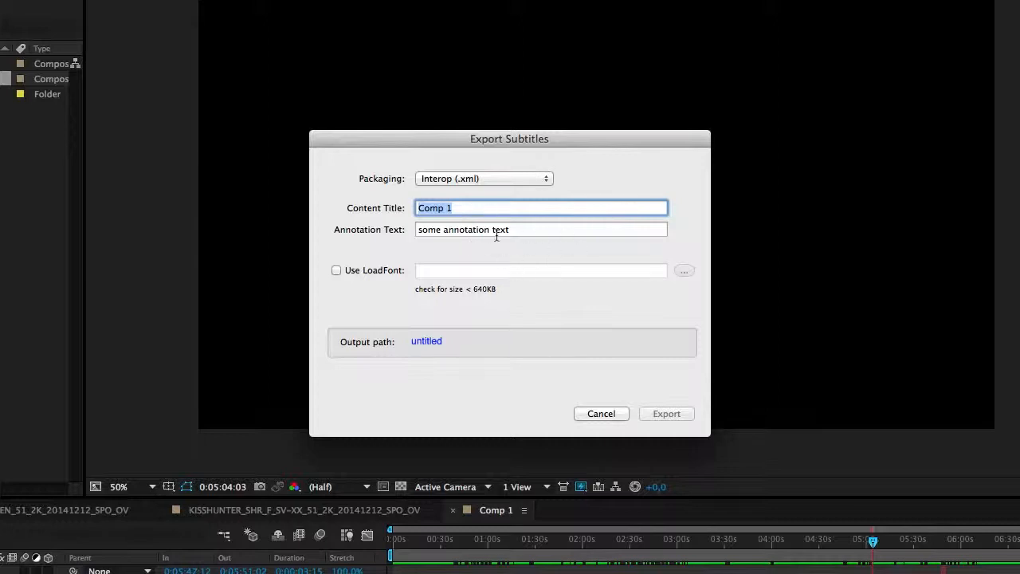
{"action": "mouse_move", "coordinate": [319, 359]}
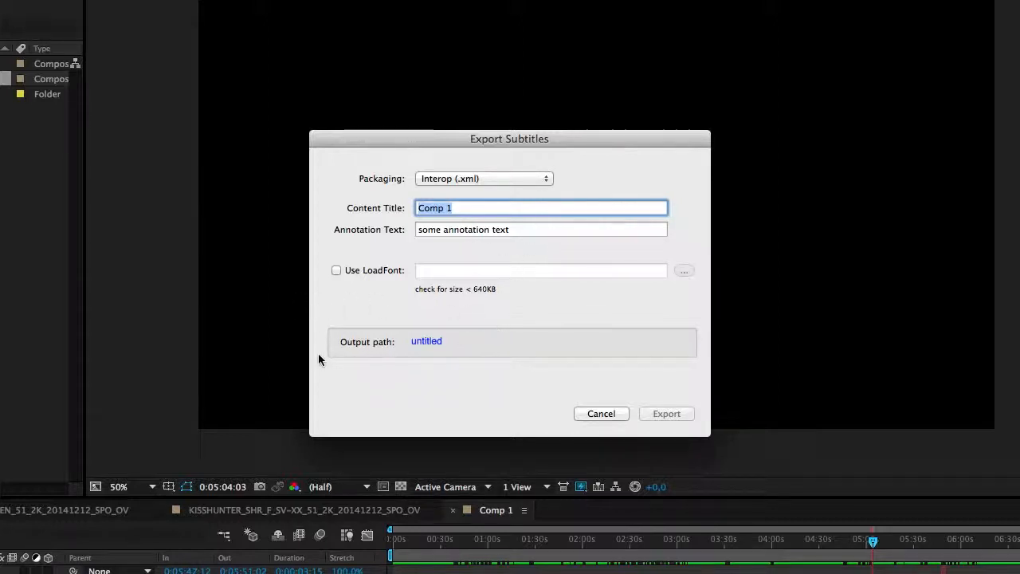
{"action": "left_click", "coordinate": [426, 341]}
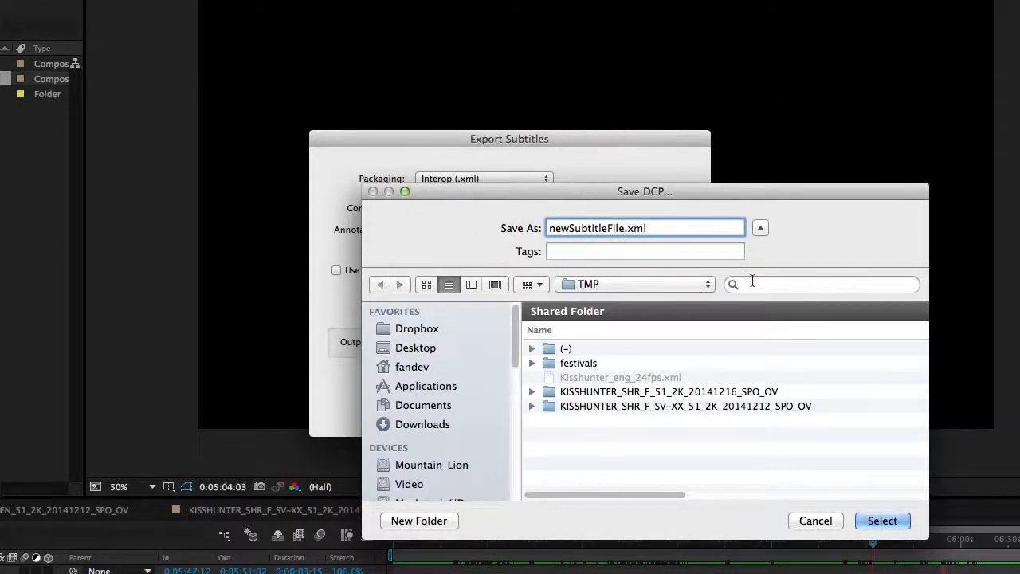
{"action": "left_click", "coordinate": [881, 521]}
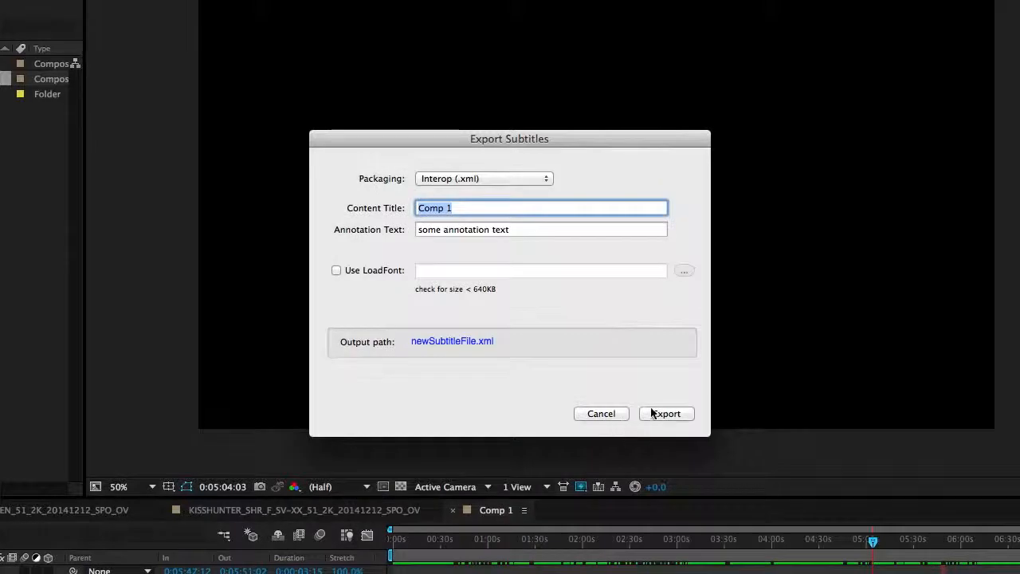
{"action": "left_click", "coordinate": [665, 412]}
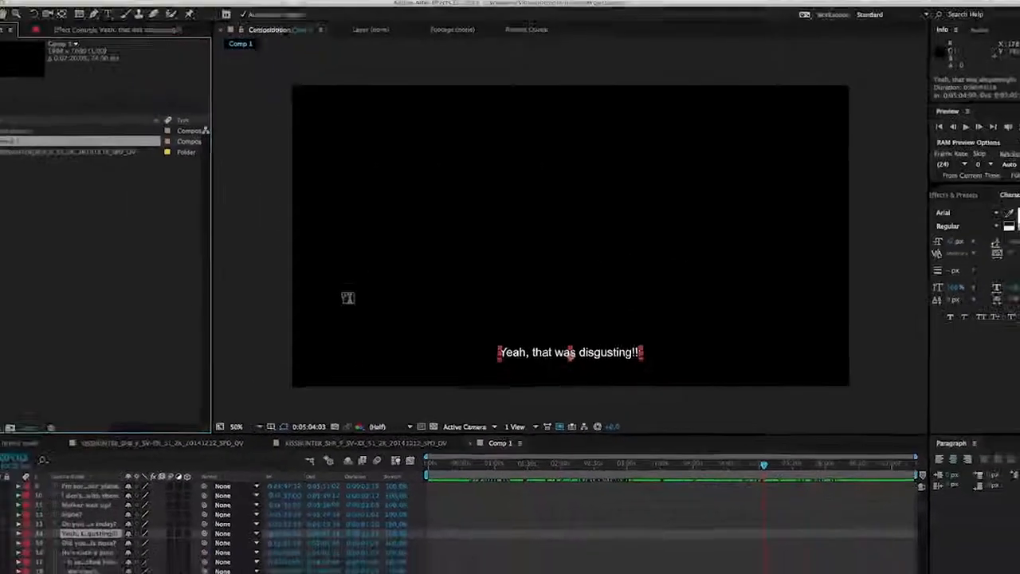
{"action": "key", "text": "cmd+tab"}
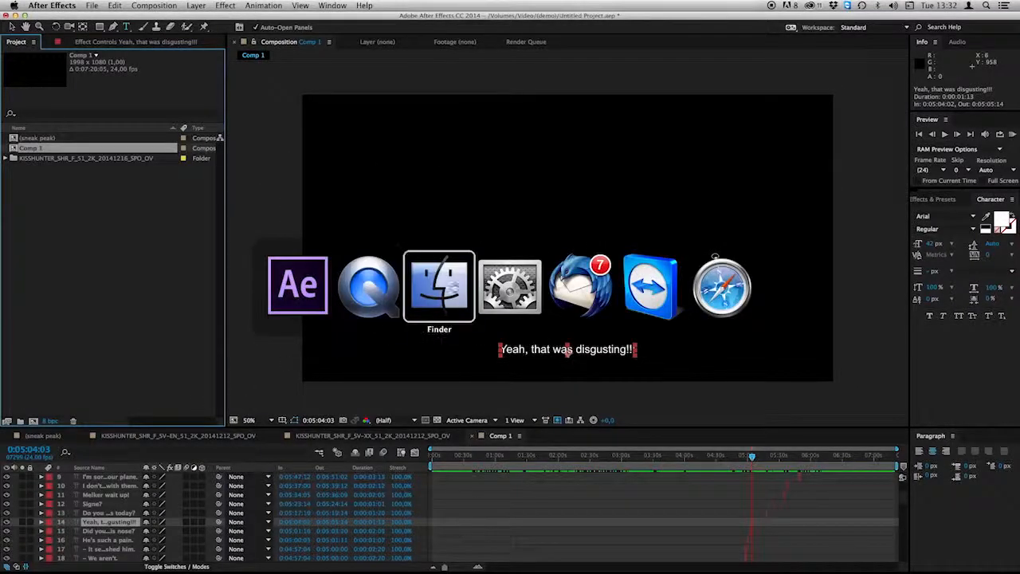
{"action": "left_click", "coordinate": [439, 285]}
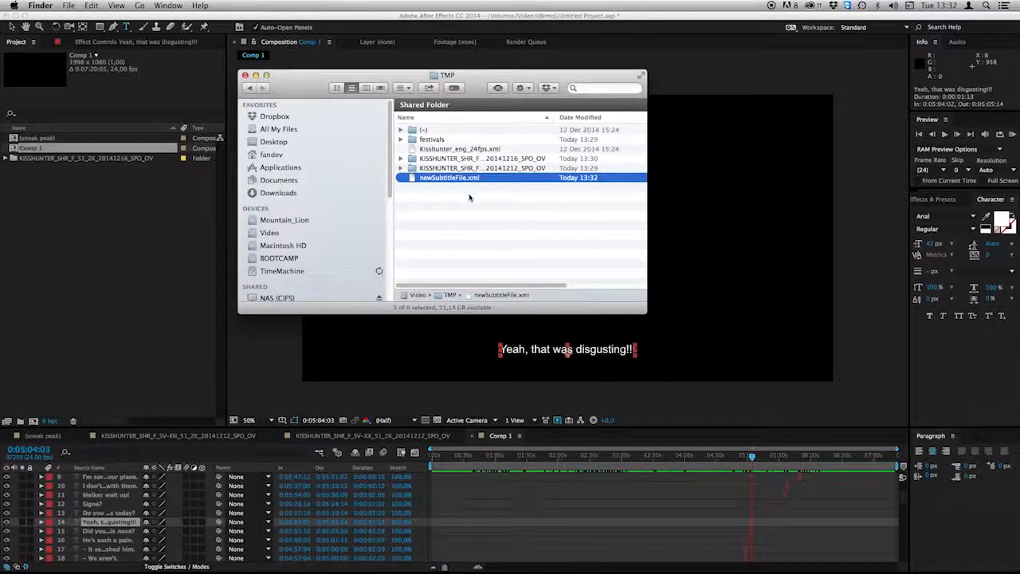
Open newSubtitleFile.xml in TextEdit and scroll down to the 'Yeah, that was disgusting!!!' entry
{"action": "double_click", "coordinate": [449, 178]}
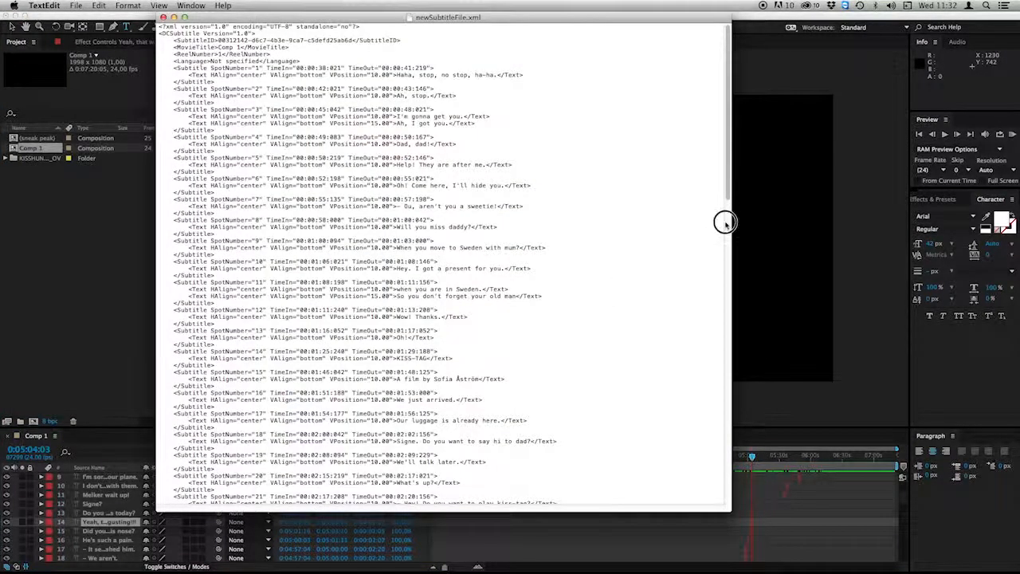
{"action": "scroll", "scroll_direction": "down", "scroll_amount": 3}
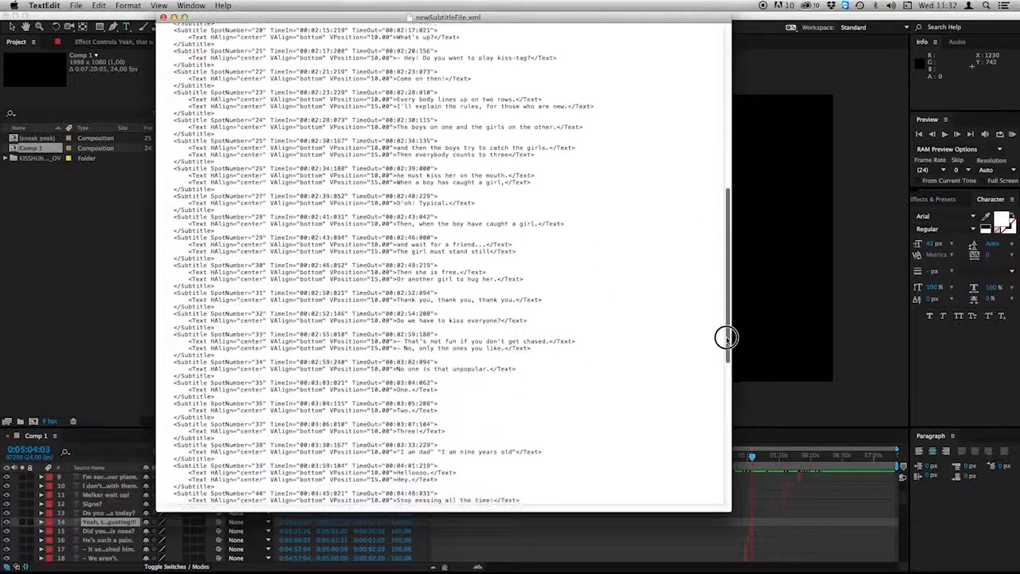
{"action": "left_click_drag", "start_coordinate": [725, 335], "coordinate": [725, 423]}
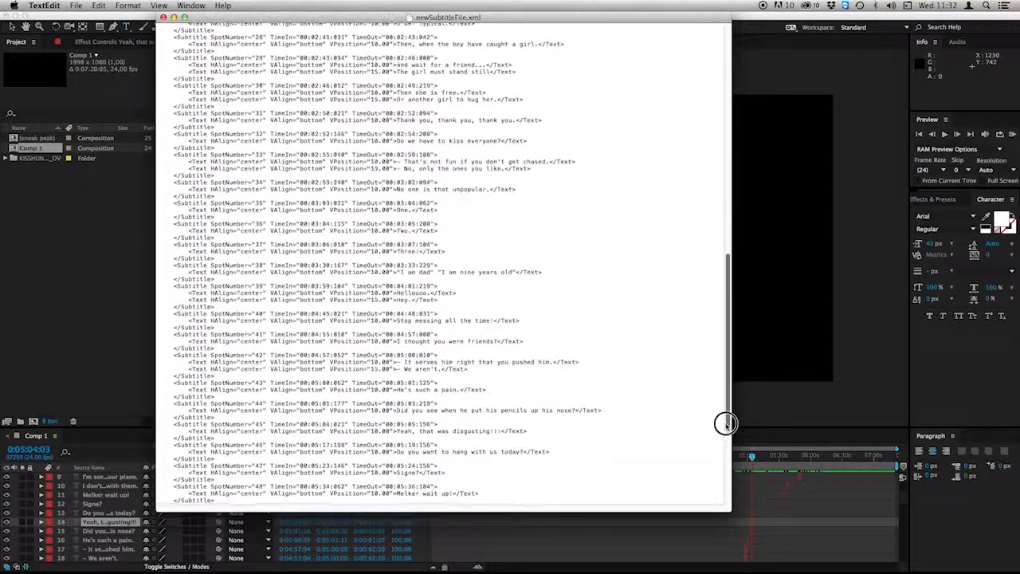